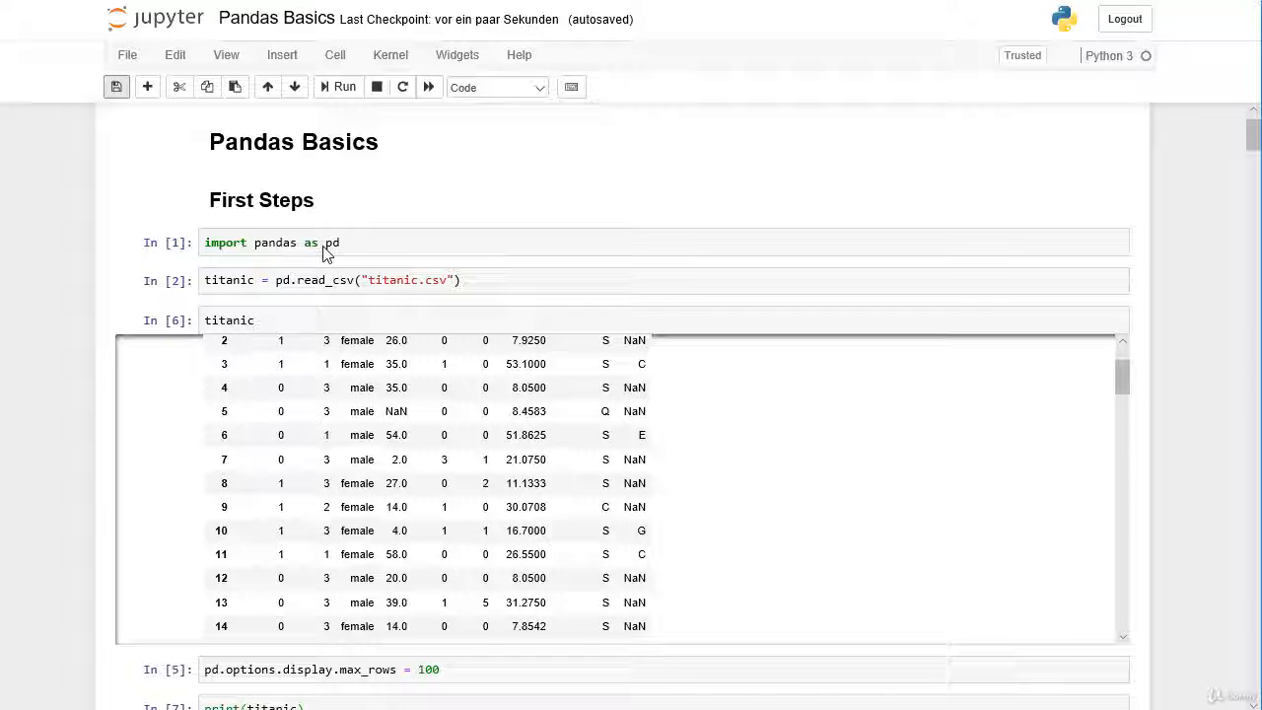
# - Run titanic.head() after checking its docstring, then re-run it with n = 2
pyautogui.scroll(-3)
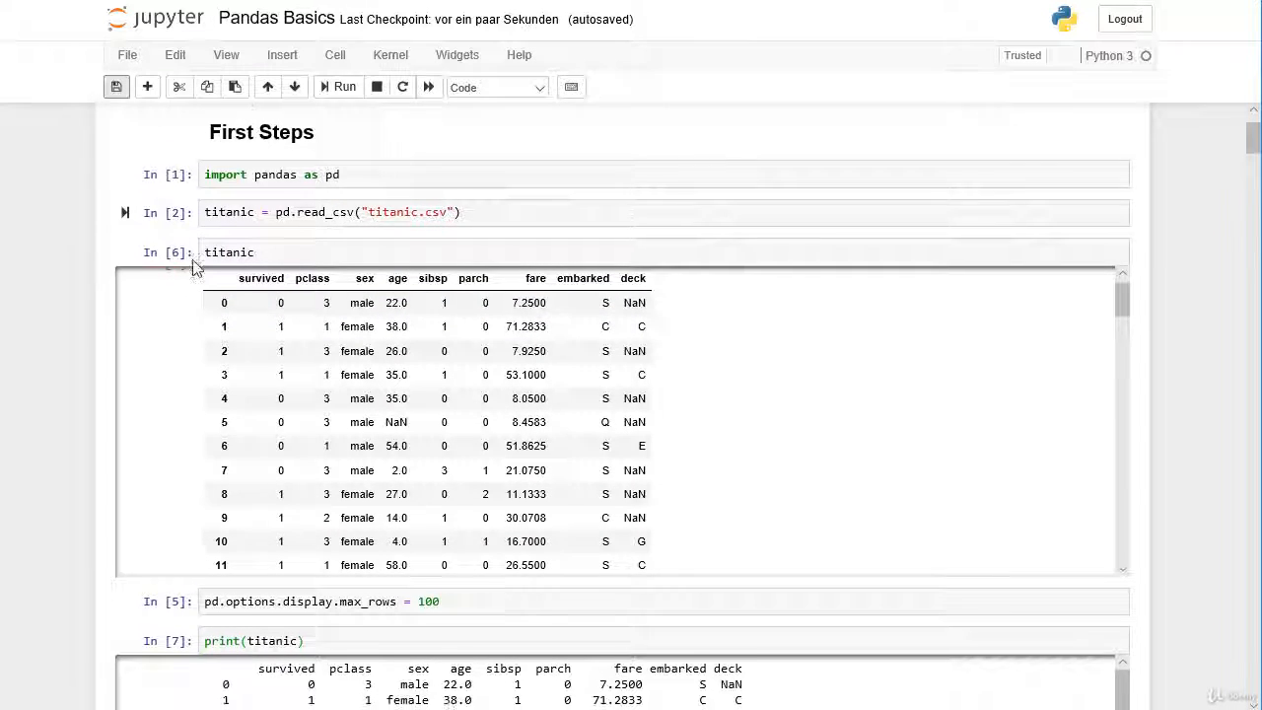
pyautogui.scroll(-3)
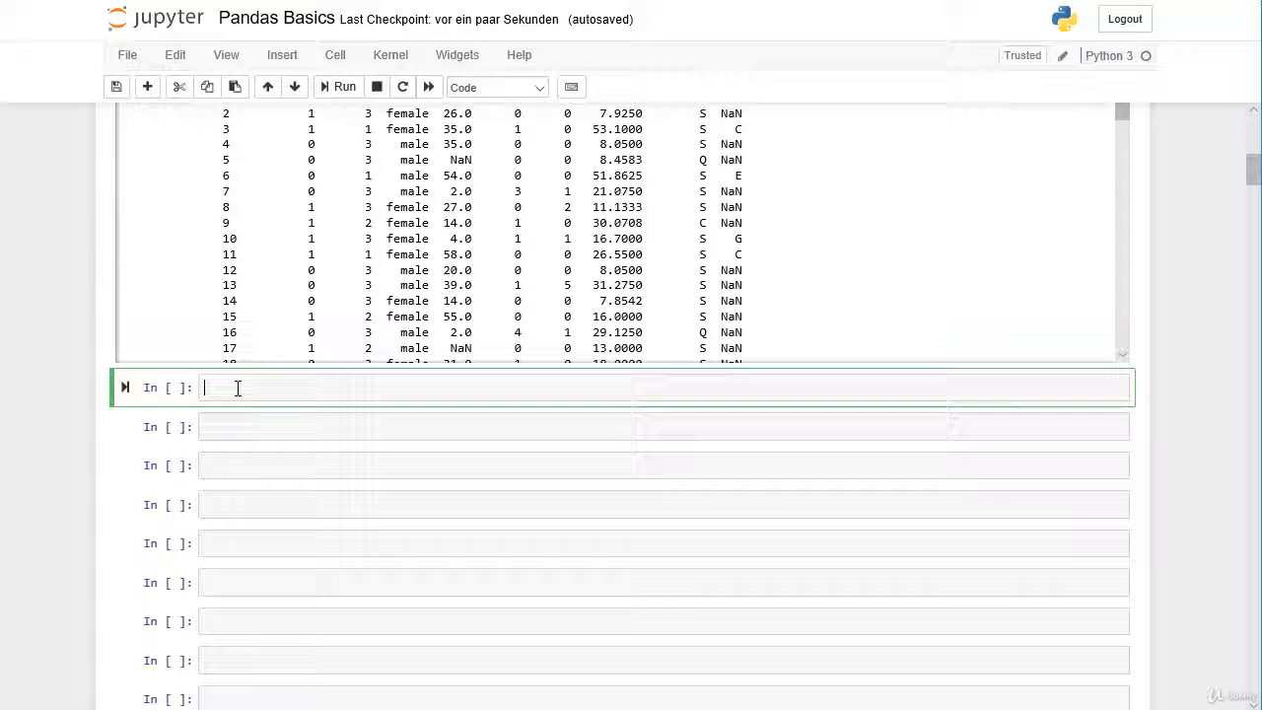
pyautogui.write('titanic.')
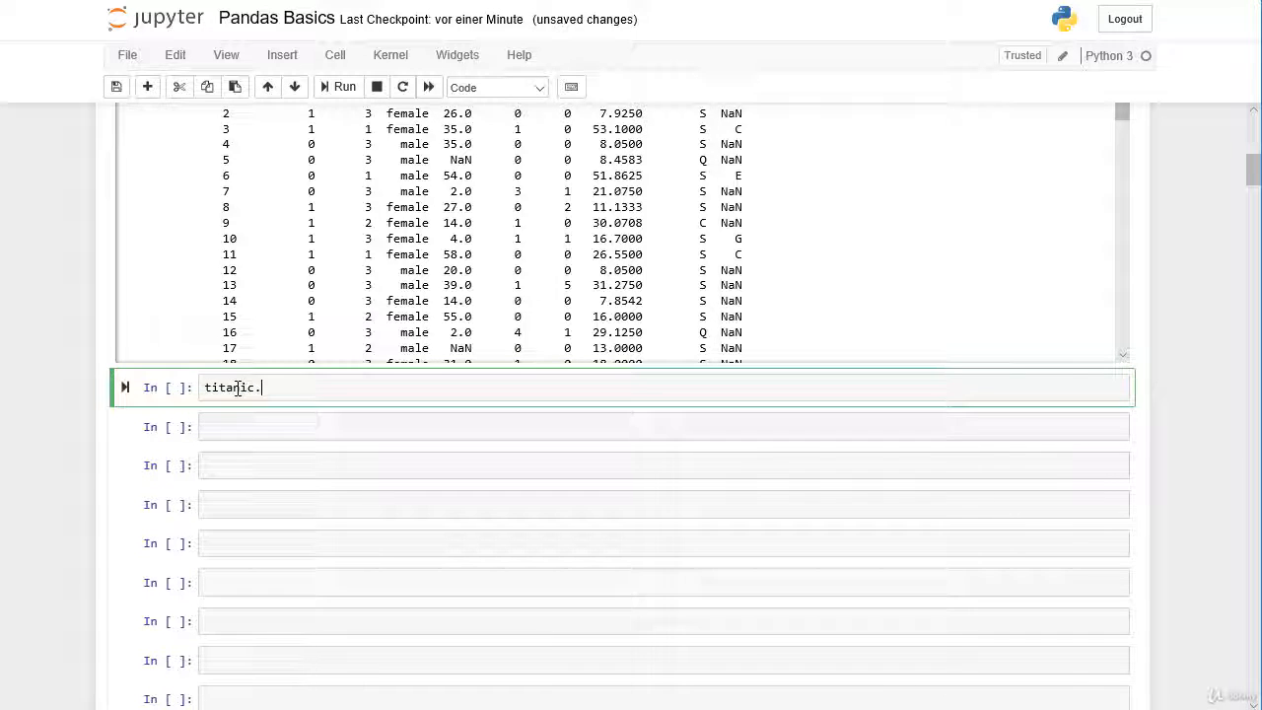
pyautogui.write('head()')
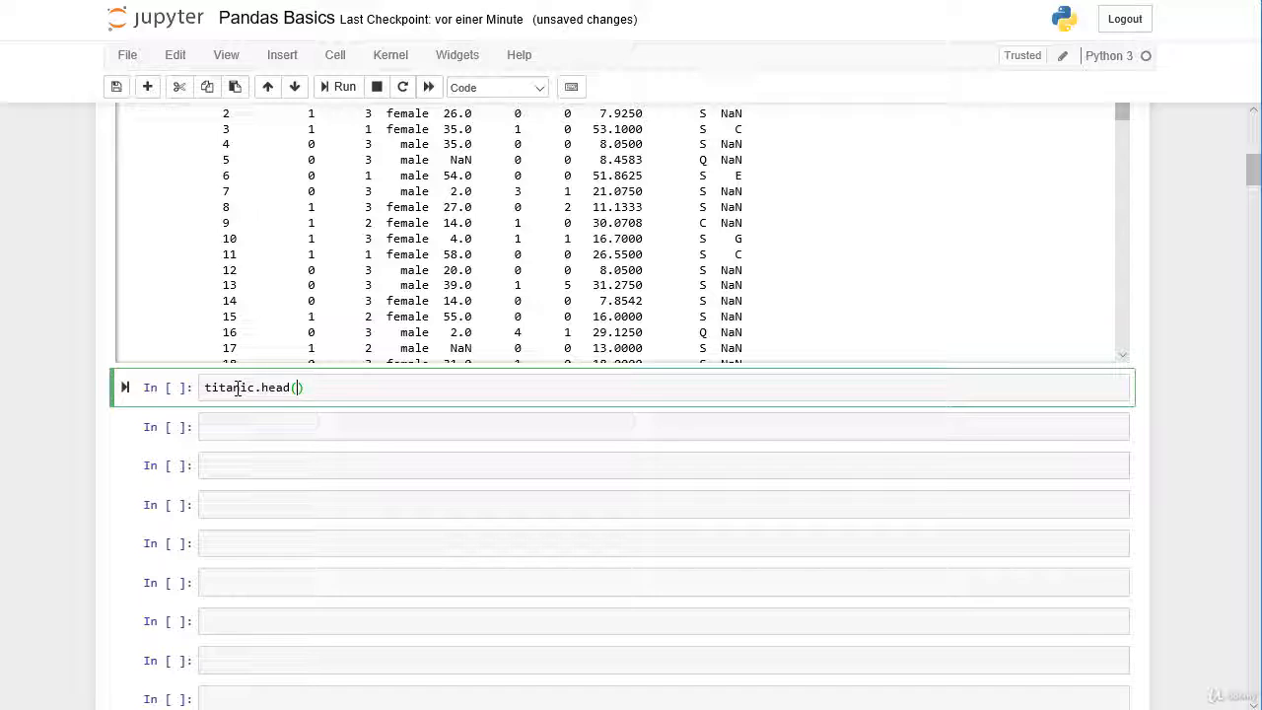
pyautogui.press('shift+Tab')
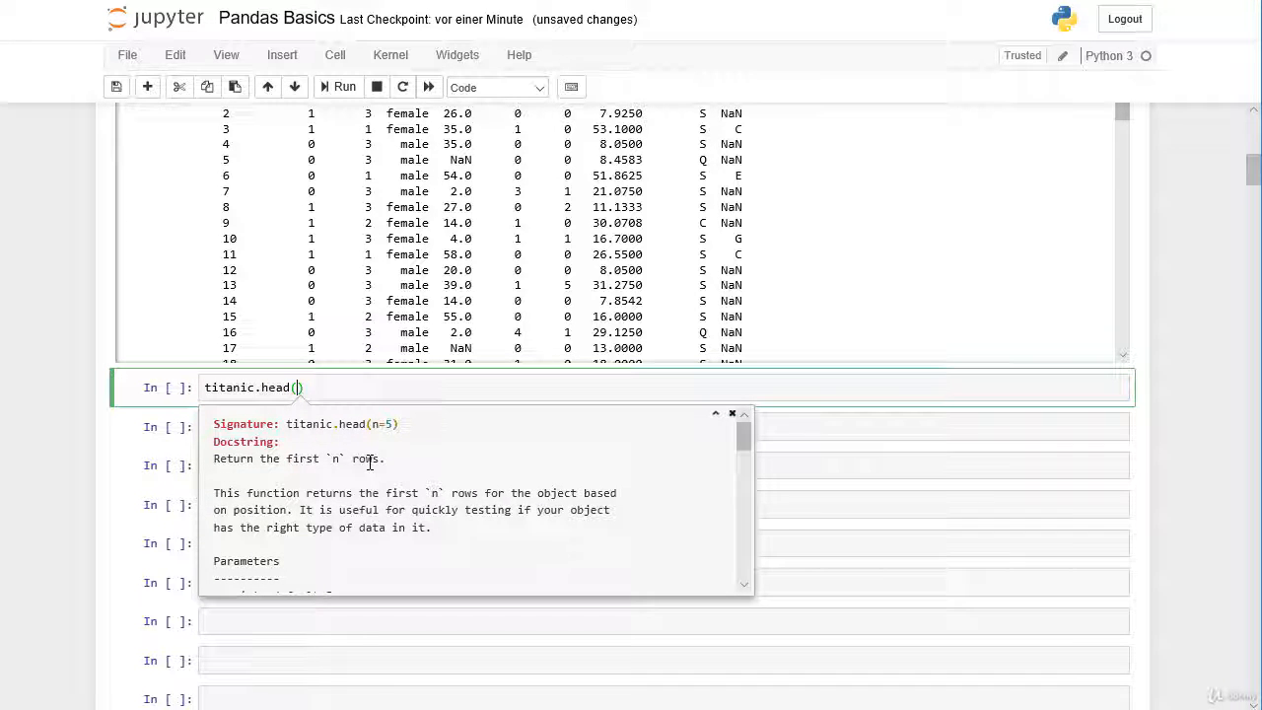
pyautogui.moveTo(362, 466)
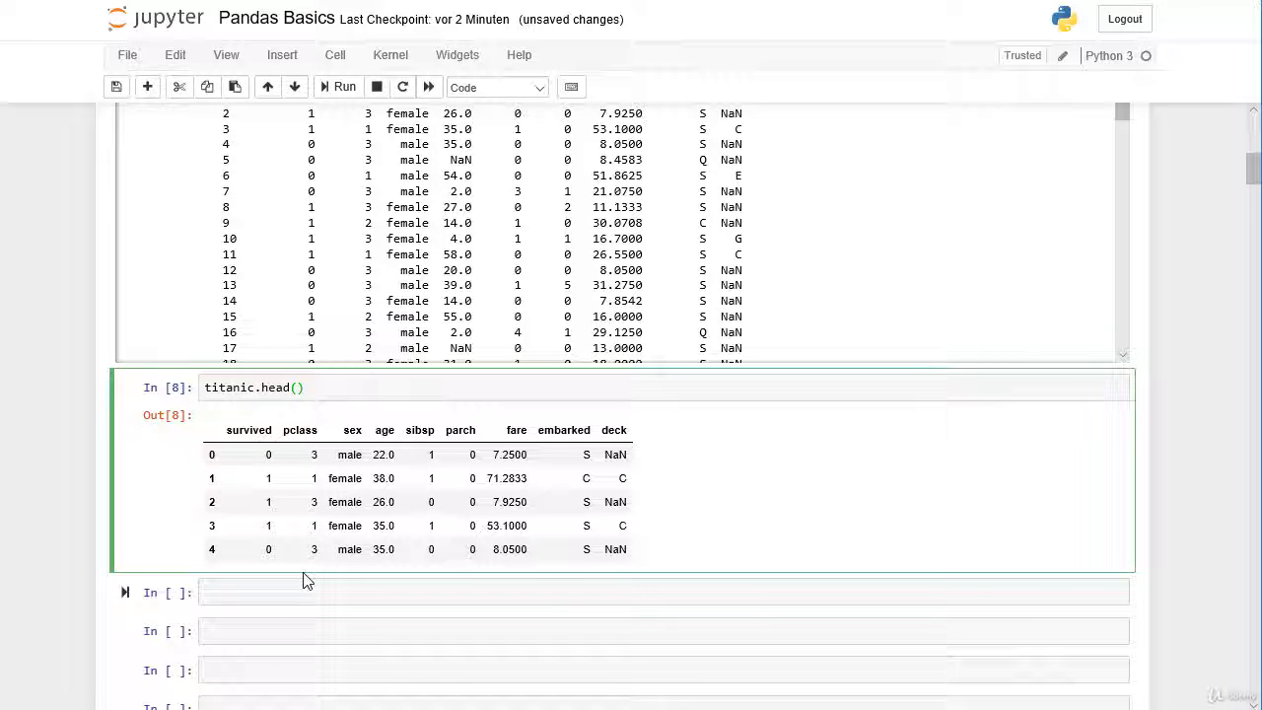
pyautogui.write('n = 10')
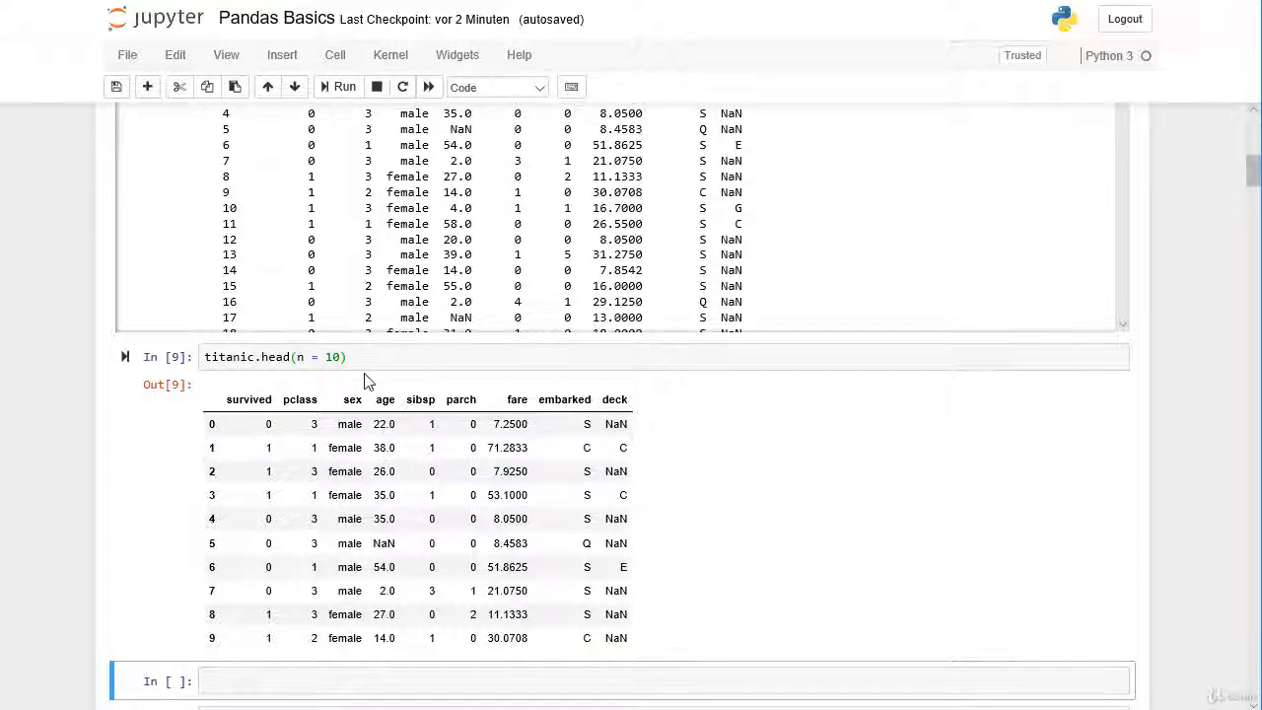
pyautogui.click(340, 356)
pyautogui.write('2')
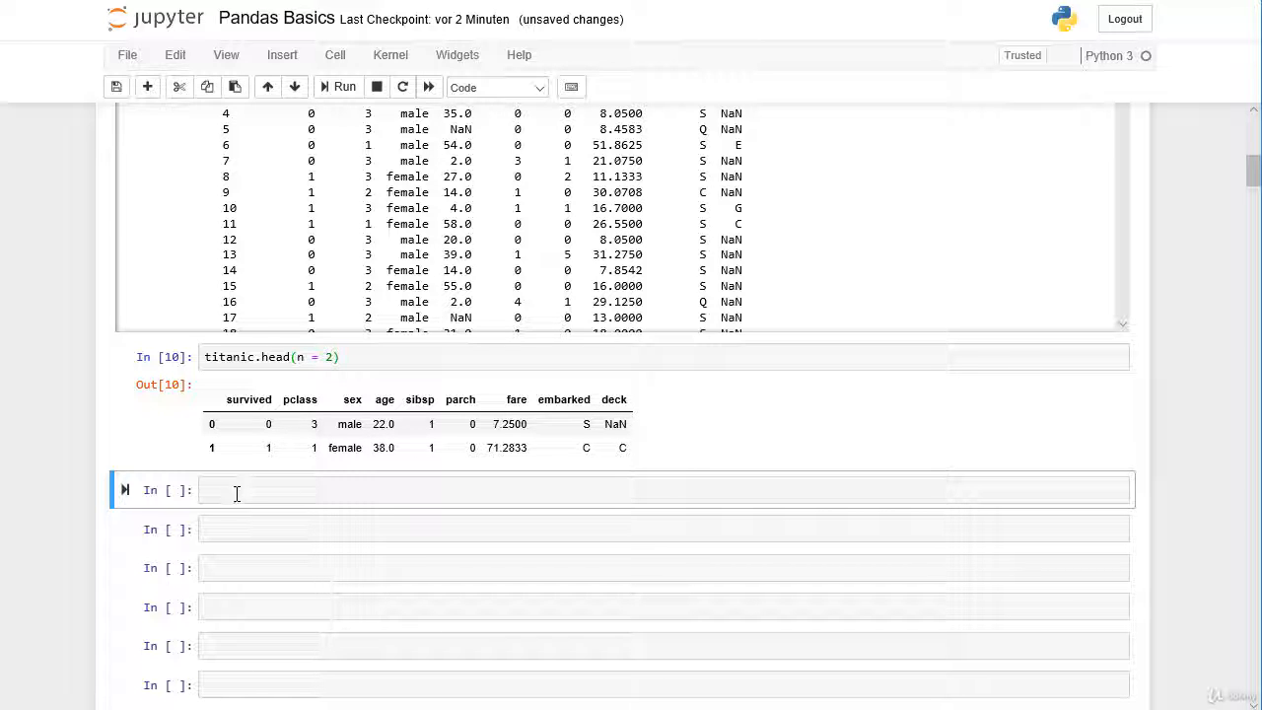
# - Run titanic.tail(), fixing the 'tial' typo, then show the last rows with n = 10
pyautogui.click(394, 490)
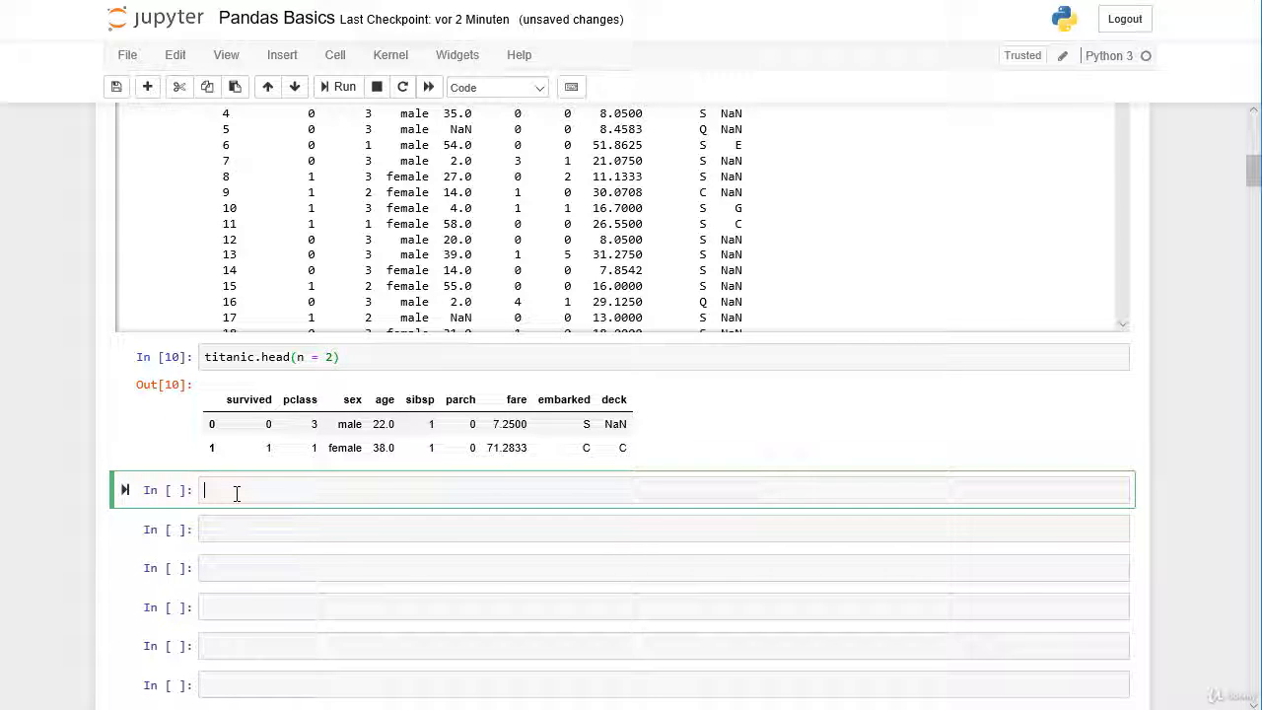
pyautogui.write('titanic')
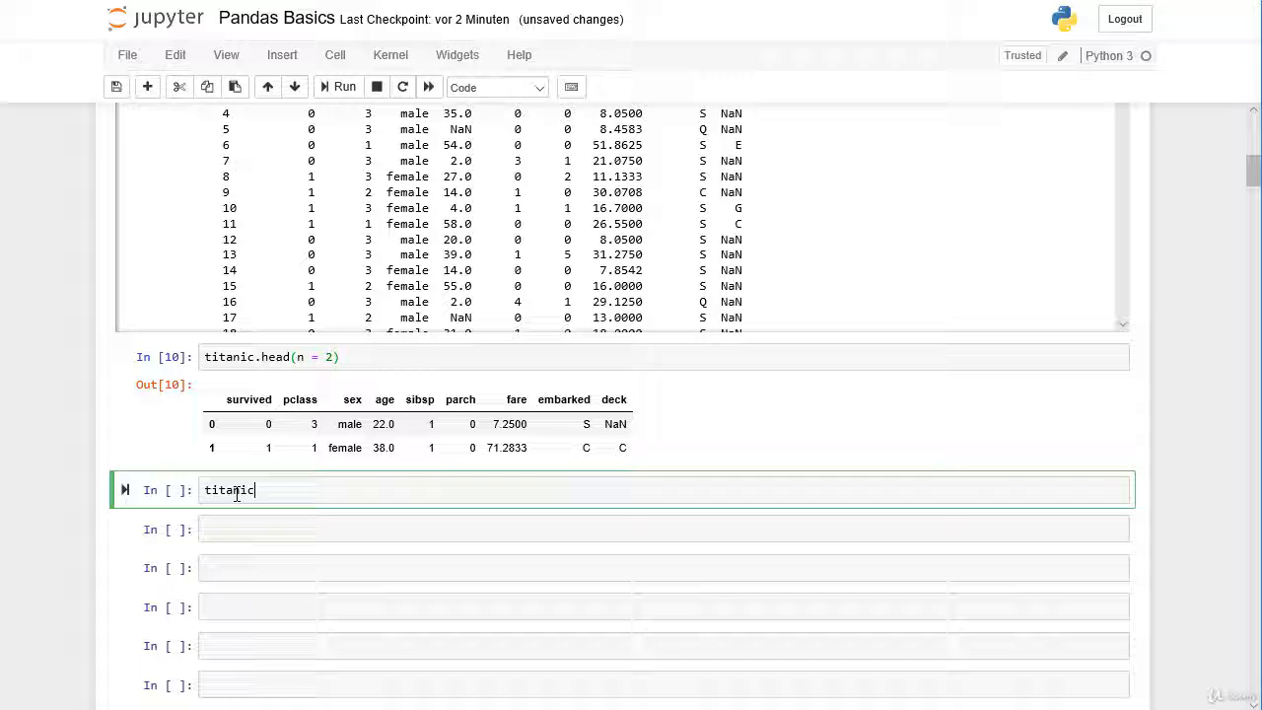
pyautogui.write('.tial')
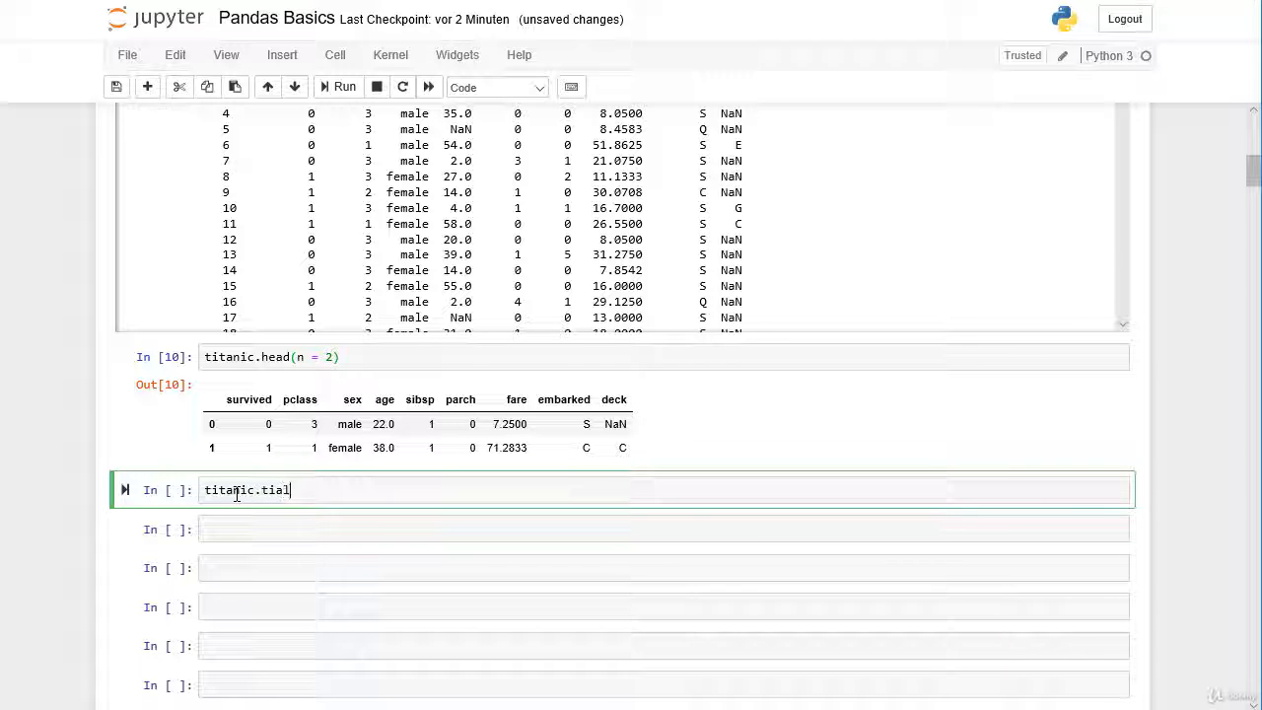
pyautogui.press('BackSpace')
pyautogui.write('ail()')
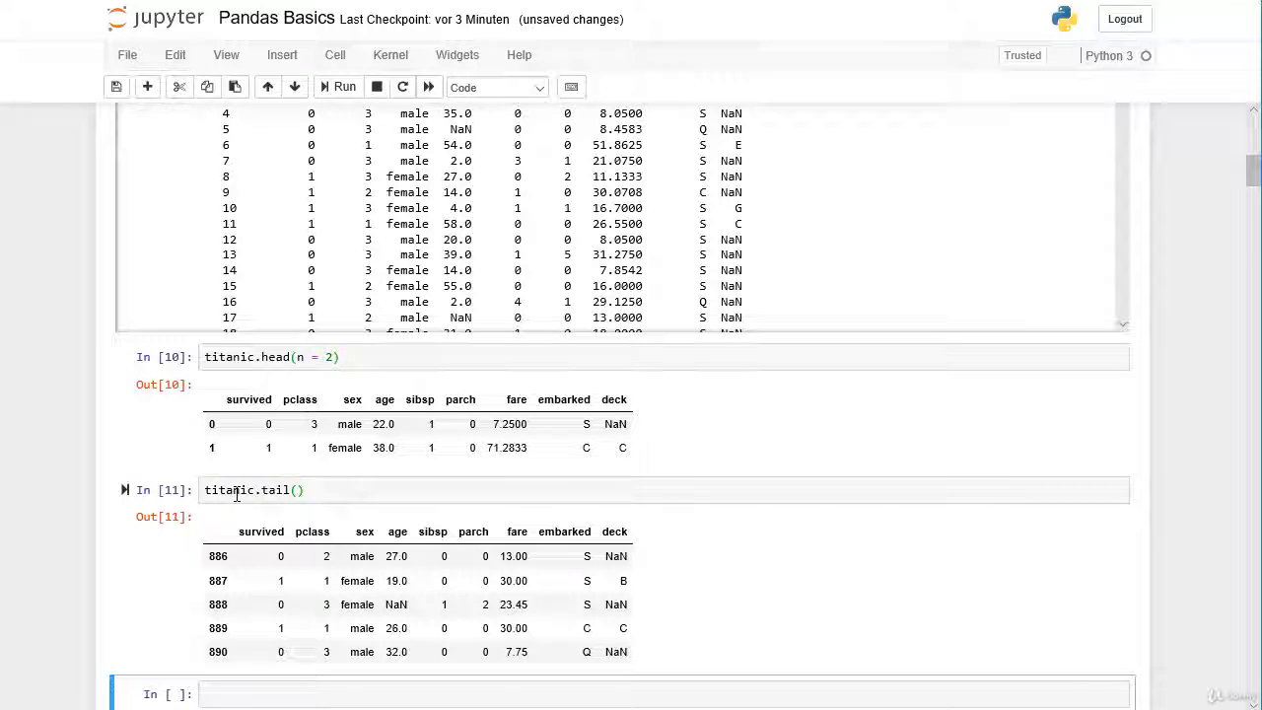
pyautogui.press('shift+tab')
pyautogui.write('n = 10')
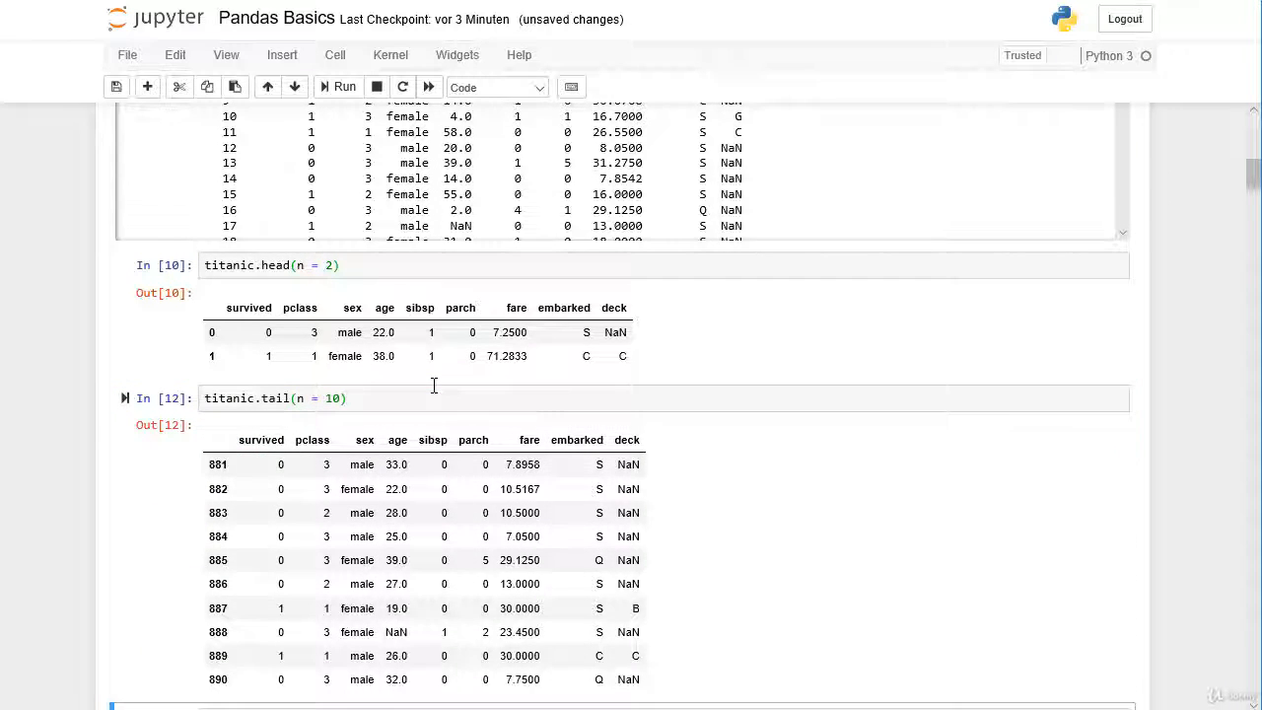
pyautogui.scroll(-3)
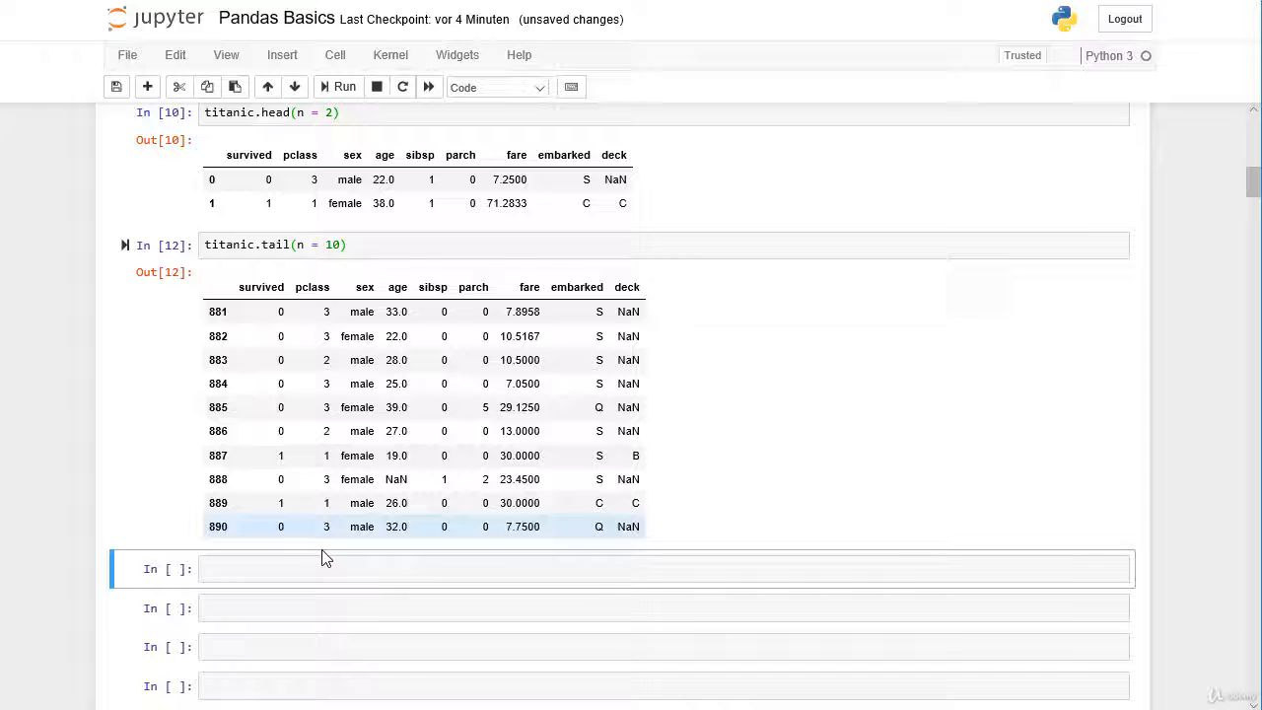
# - Run titanic.columns in the next cell to print the column names
pyautogui.write('tit')
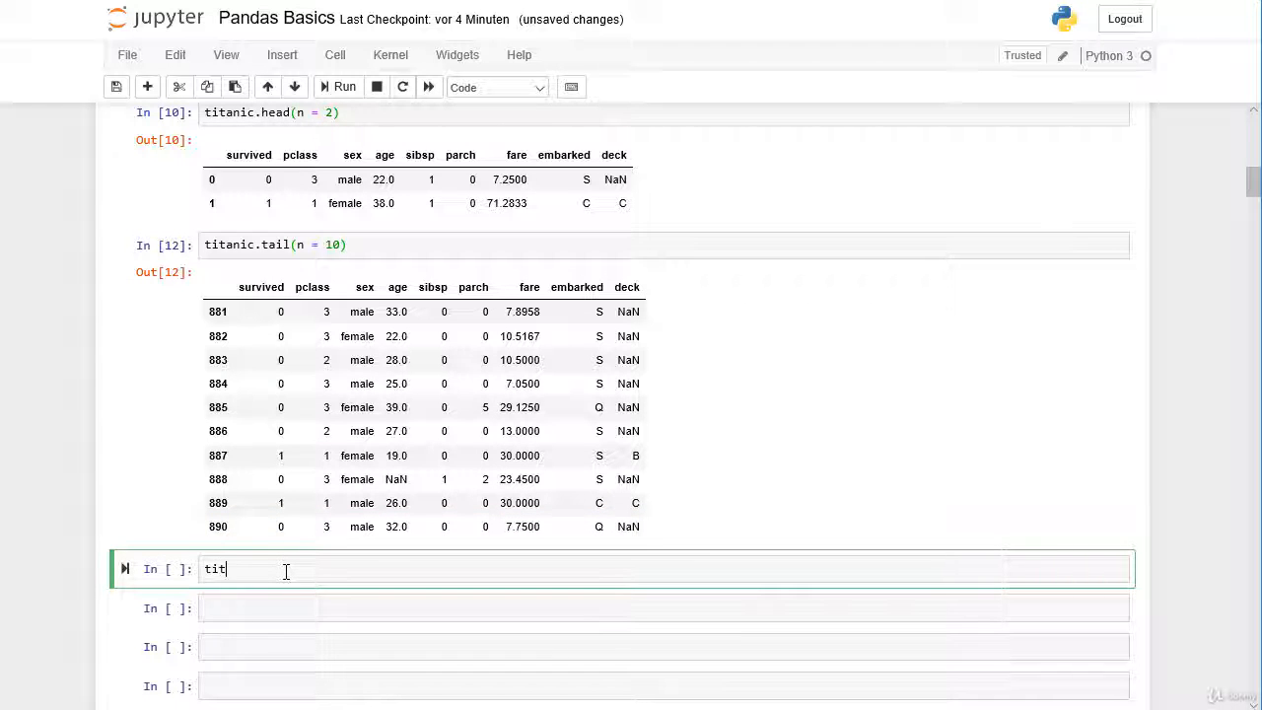
pyautogui.write('anic')
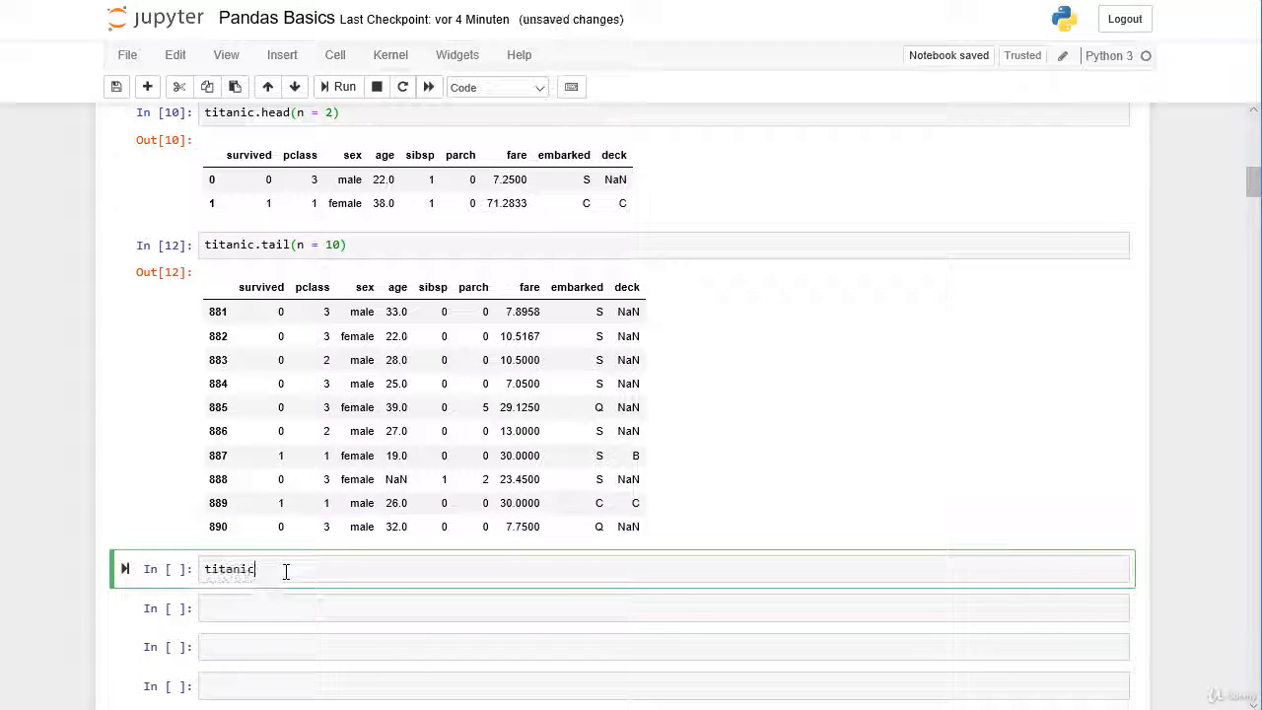
pyautogui.write('.')
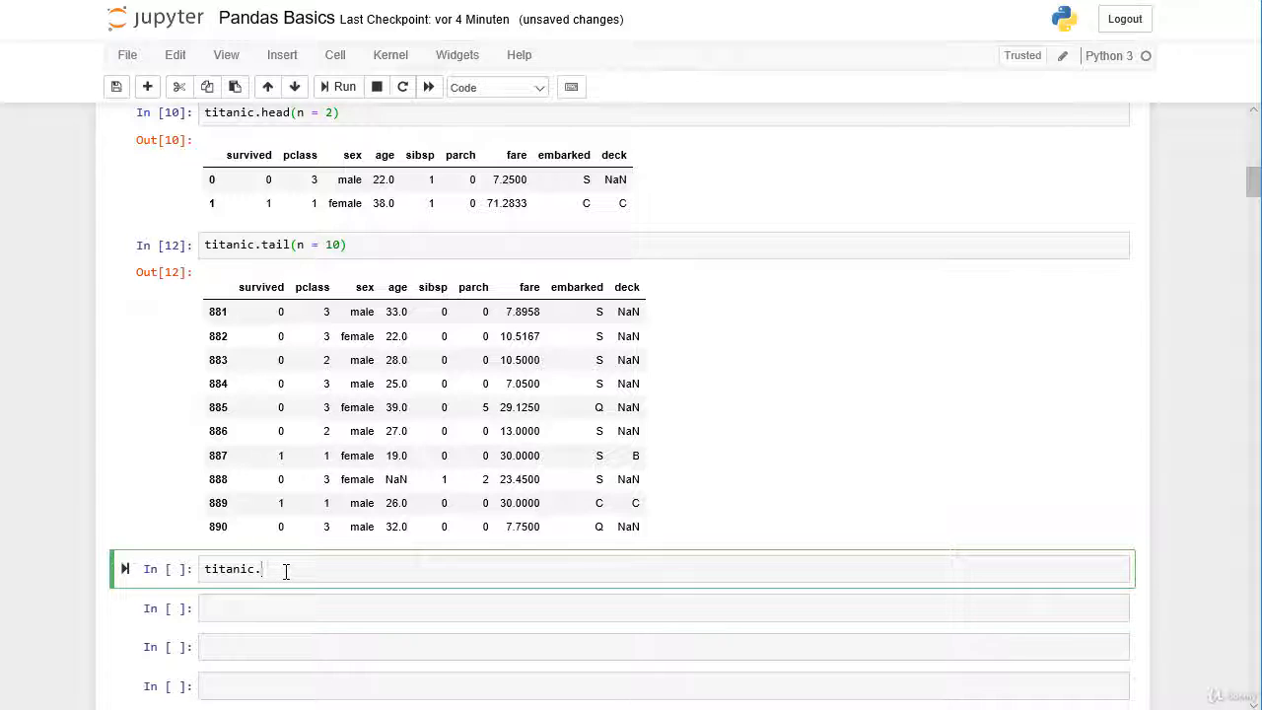
pyautogui.write('columns')
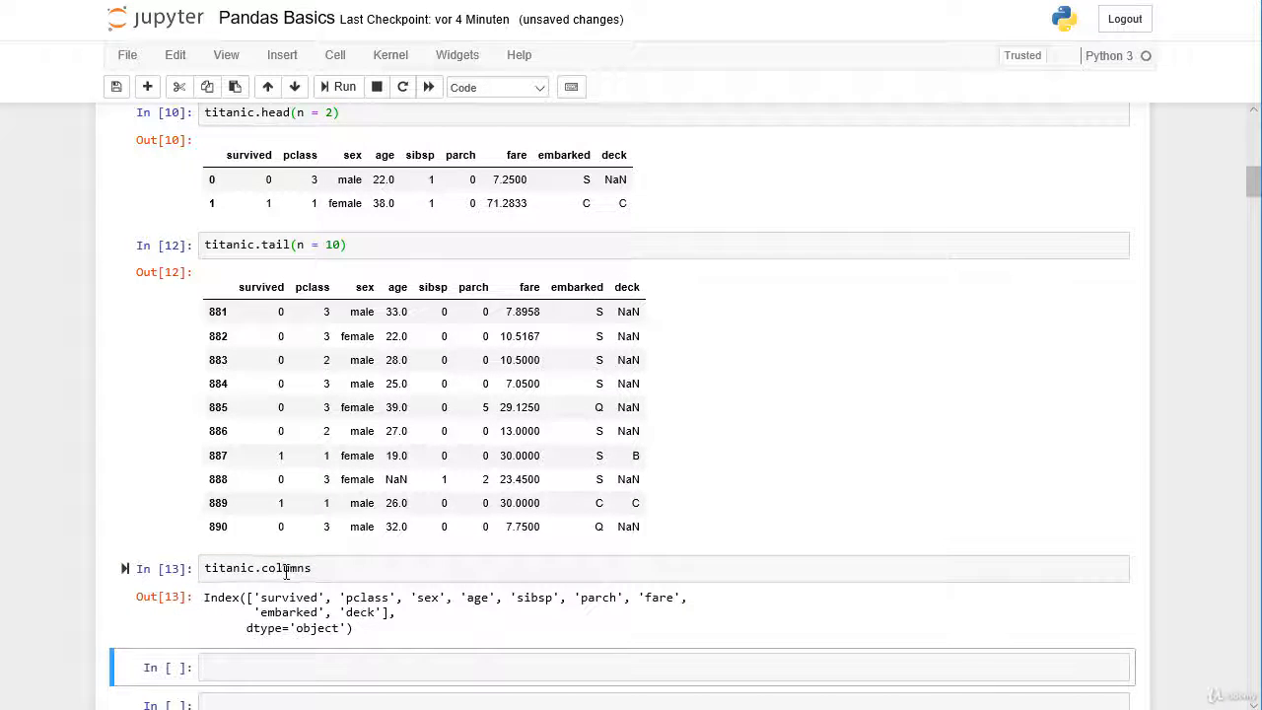
pyautogui.scroll(-3)
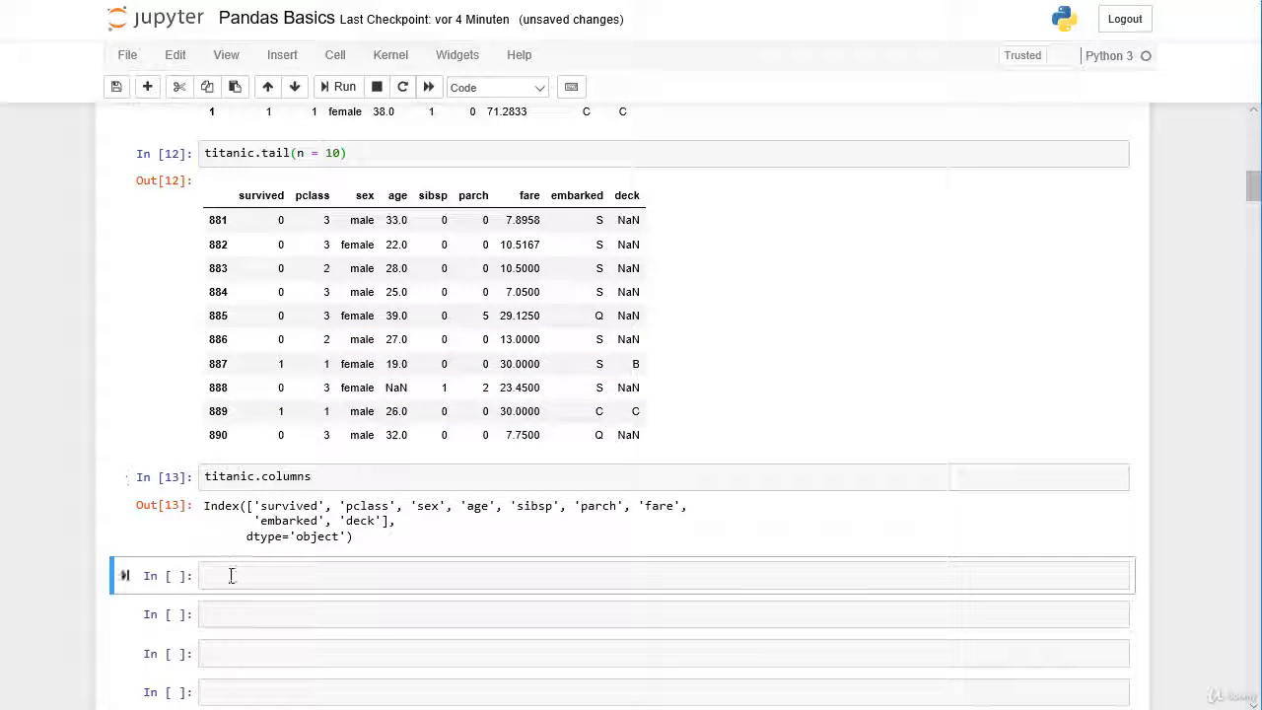
# - Run titanic.index, returning RangeIndex from 0 to 891
pyautogui.write('titanic.')
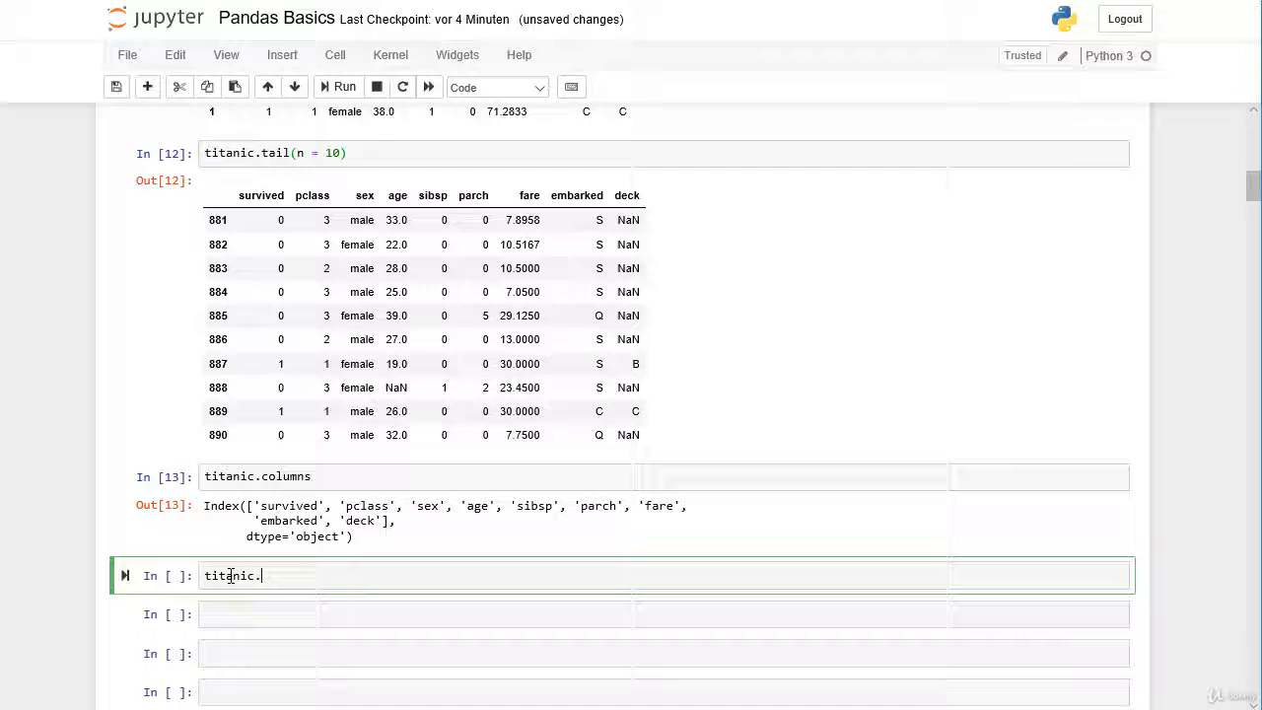
pyautogui.write('index')
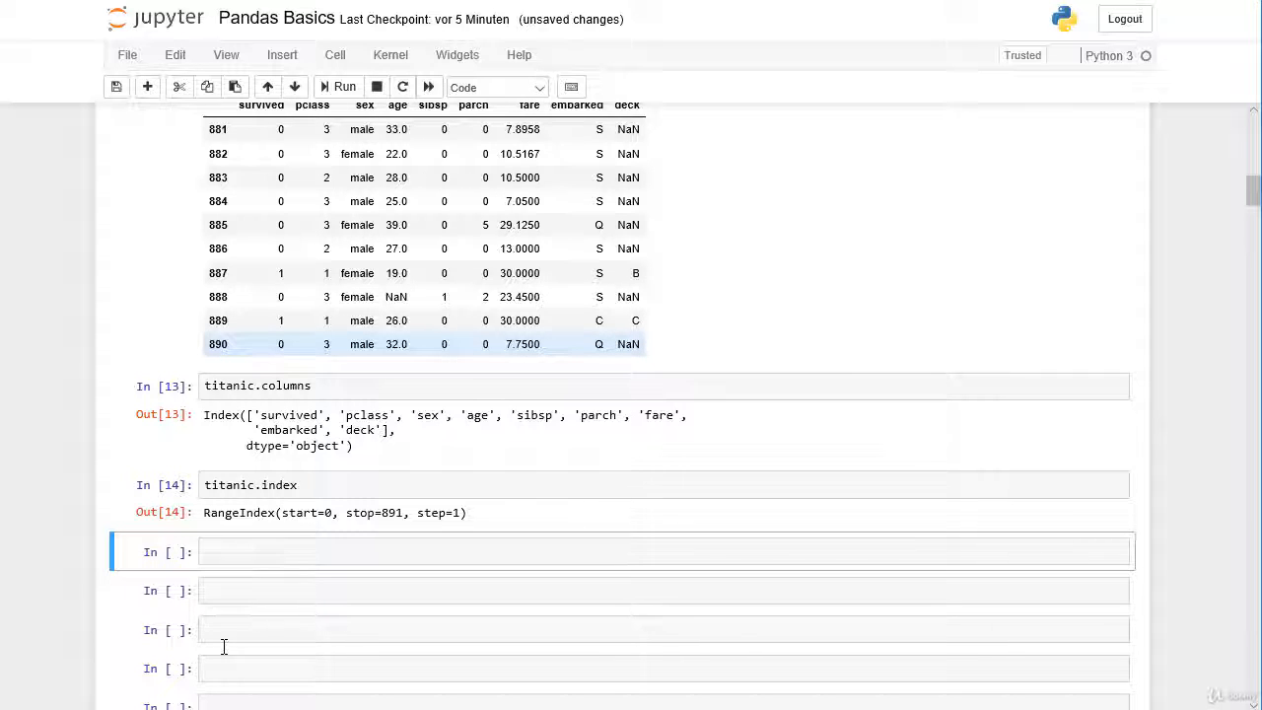
pyautogui.click(661, 551)
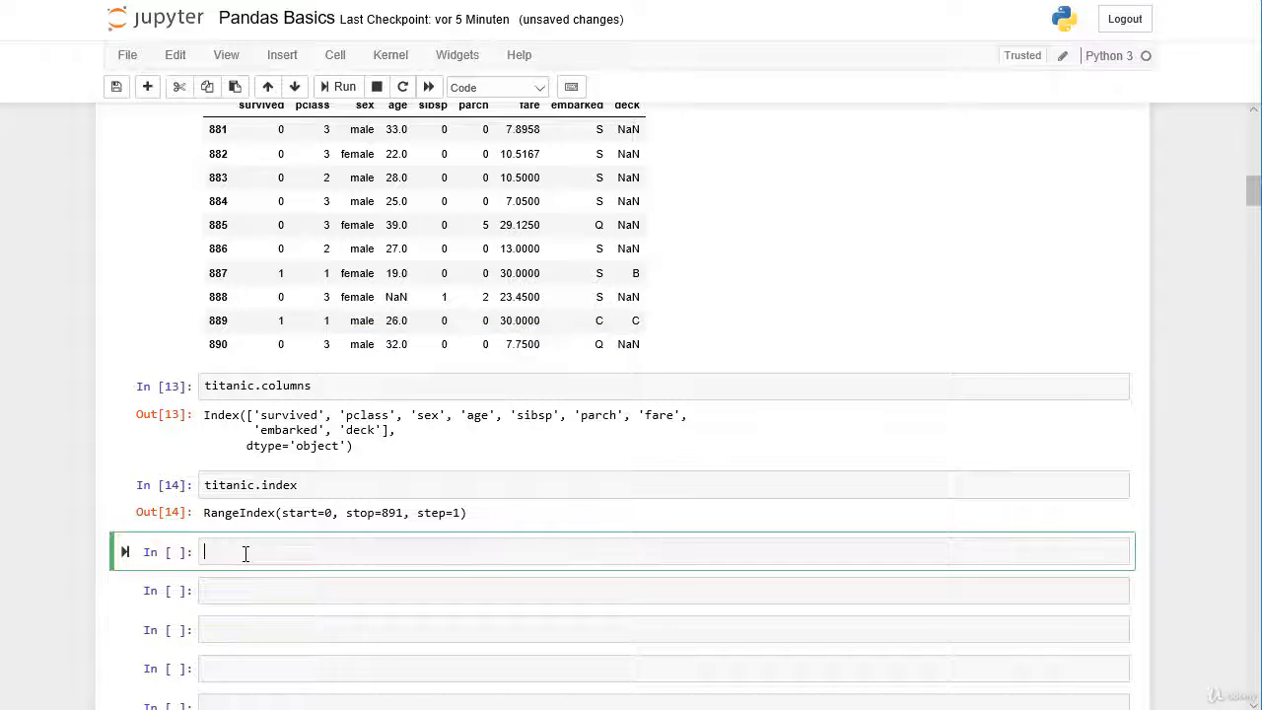
pyautogui.write('titanic.info(')
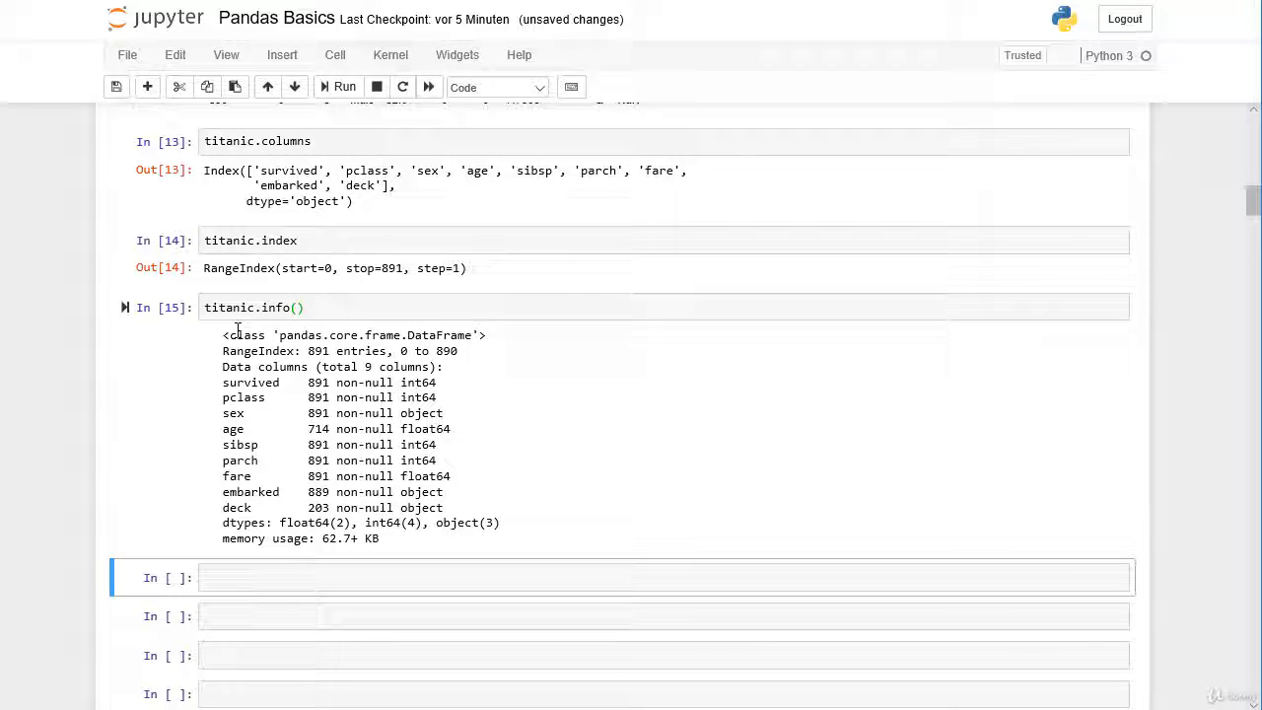
pyautogui.moveTo(448, 352)
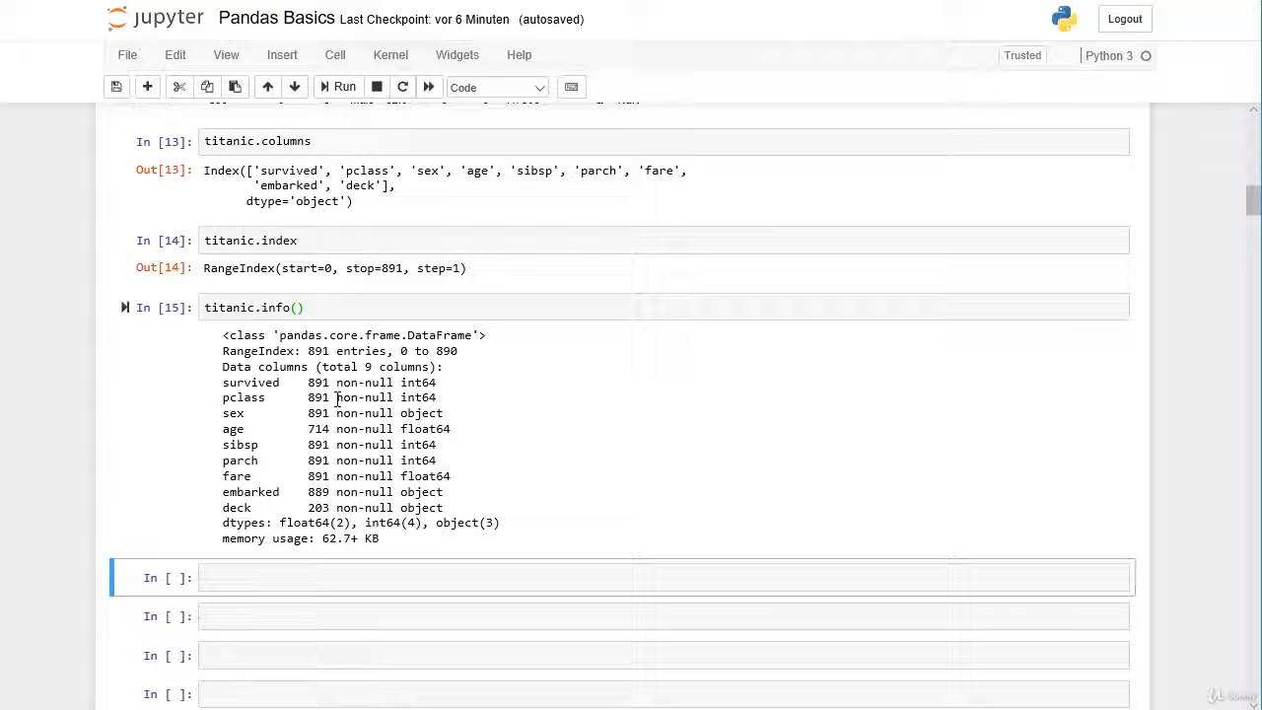
pyautogui.moveTo(315, 426)
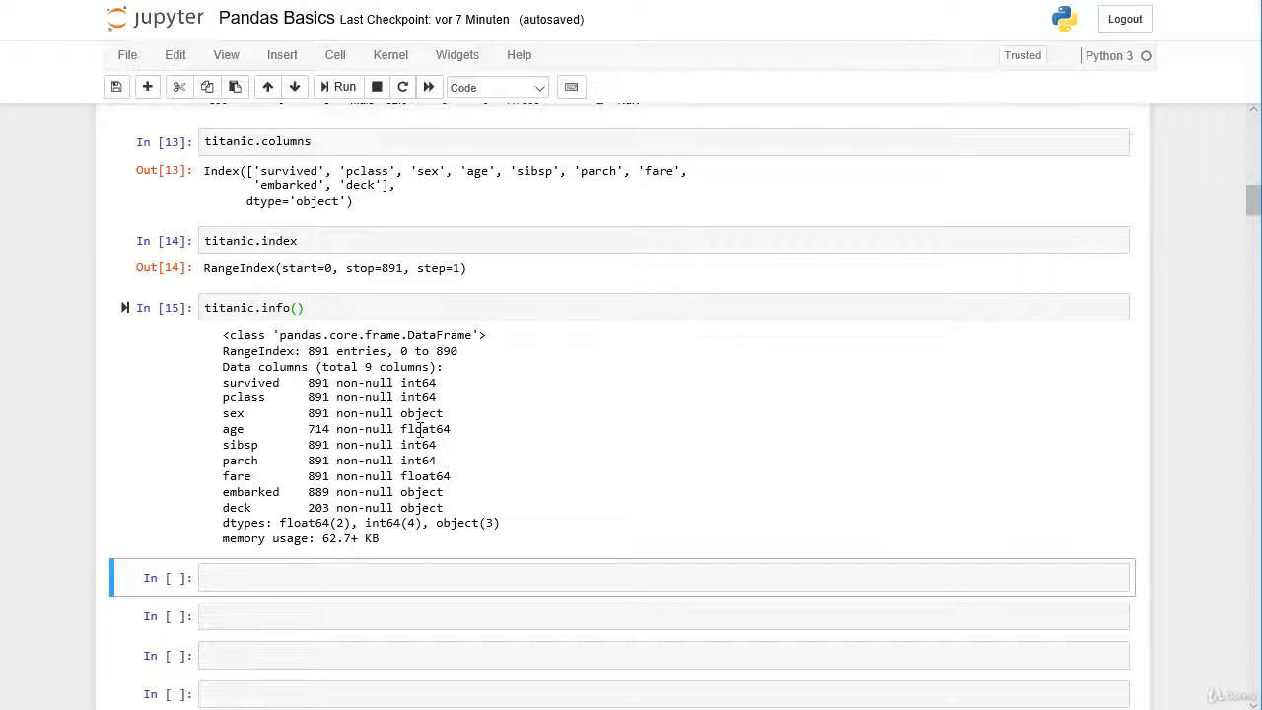
pyautogui.scroll(3)
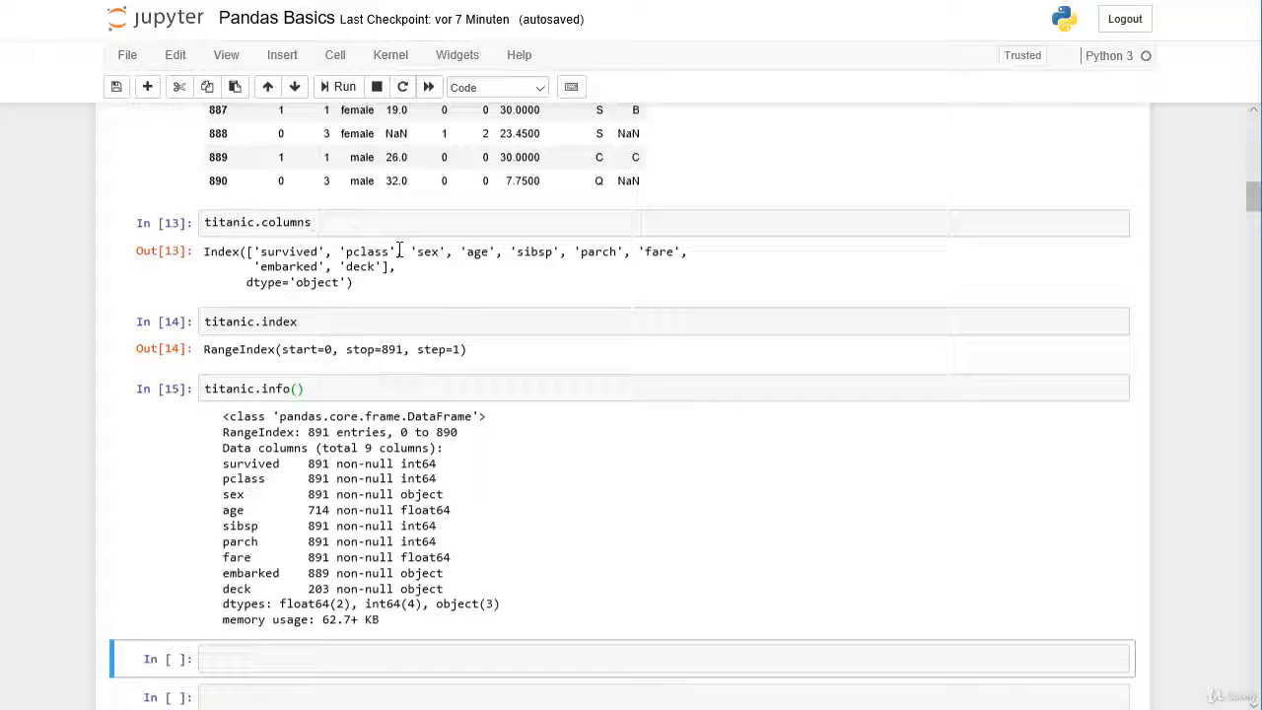
pyautogui.scroll(-3)
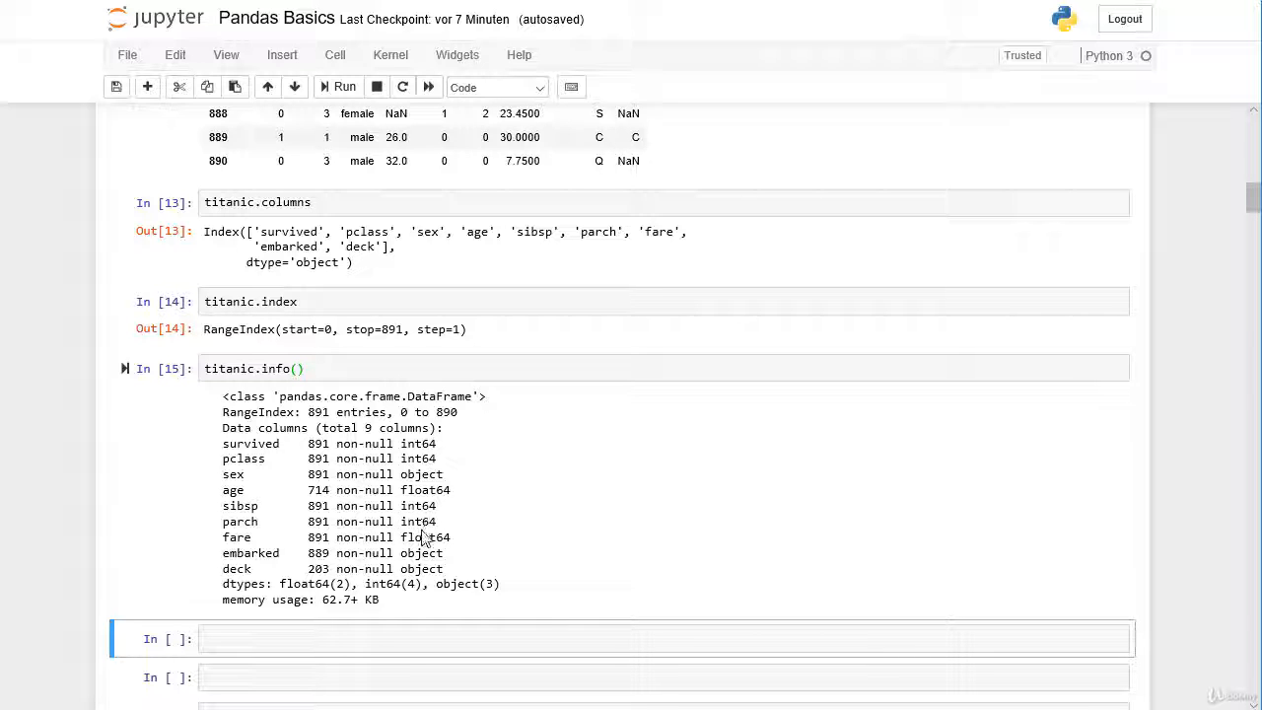
pyautogui.scroll(-3)
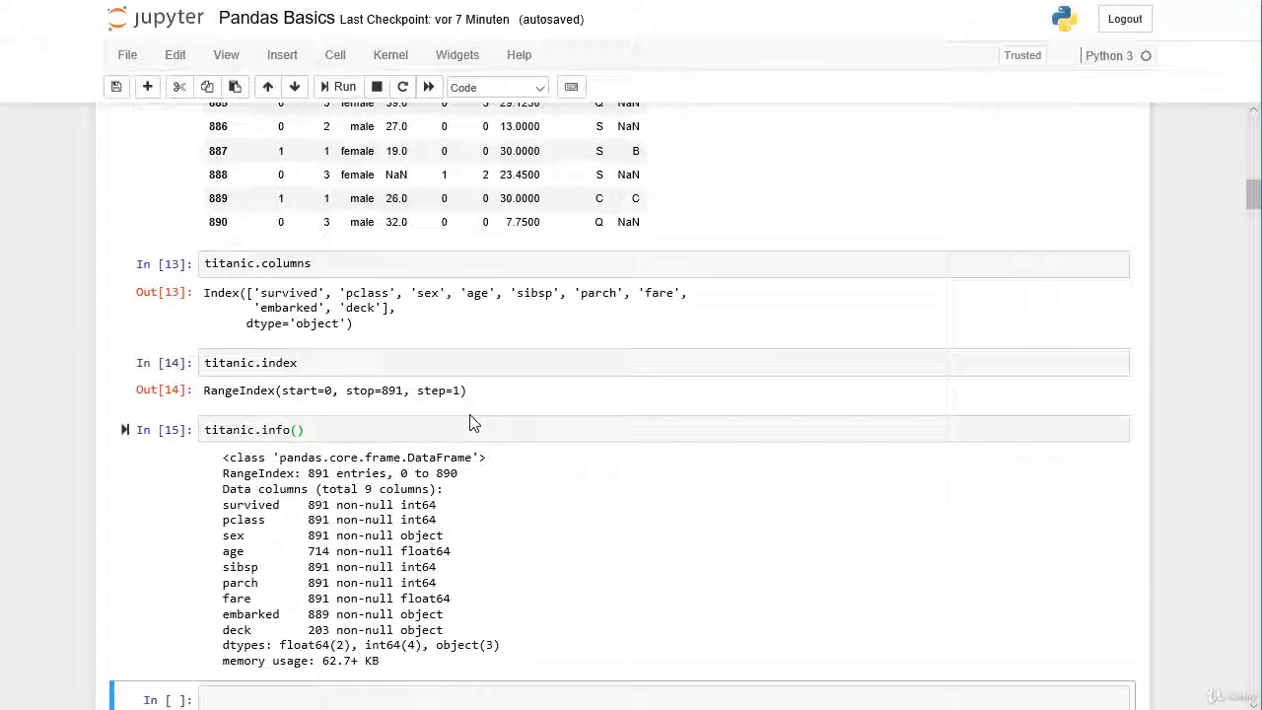
pyautogui.scroll(-3)
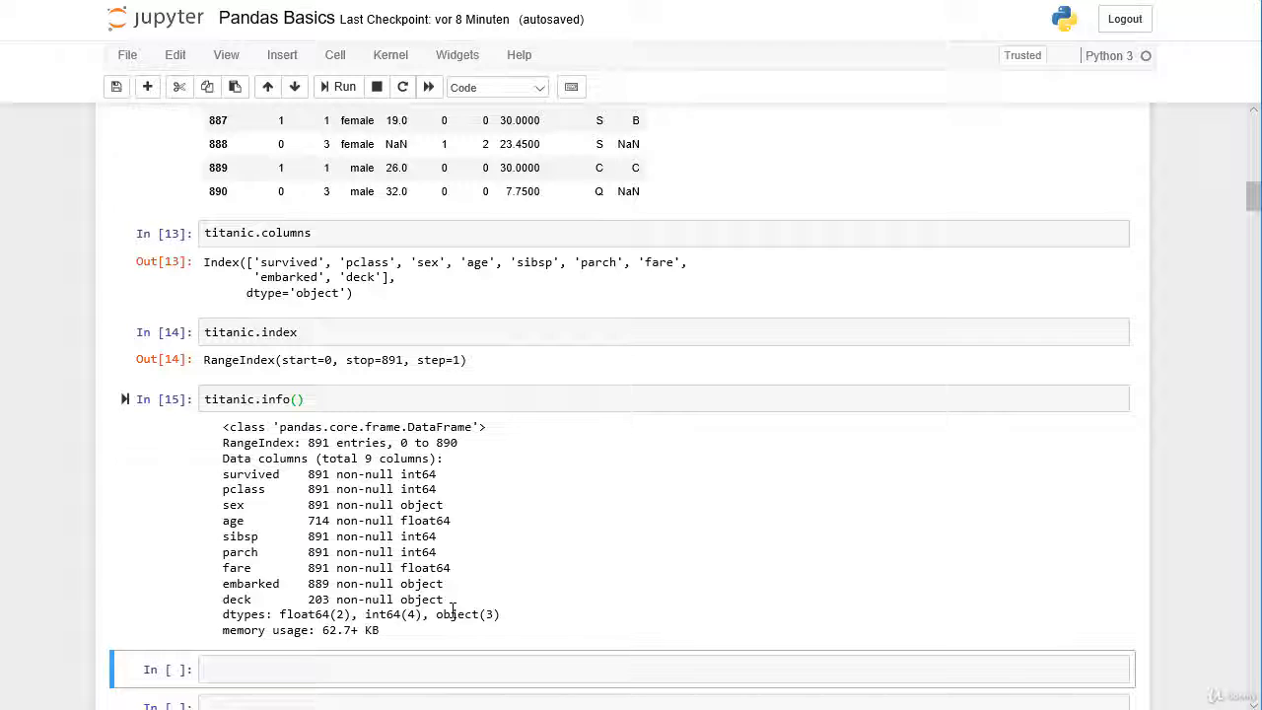
pyautogui.moveTo(239, 552)
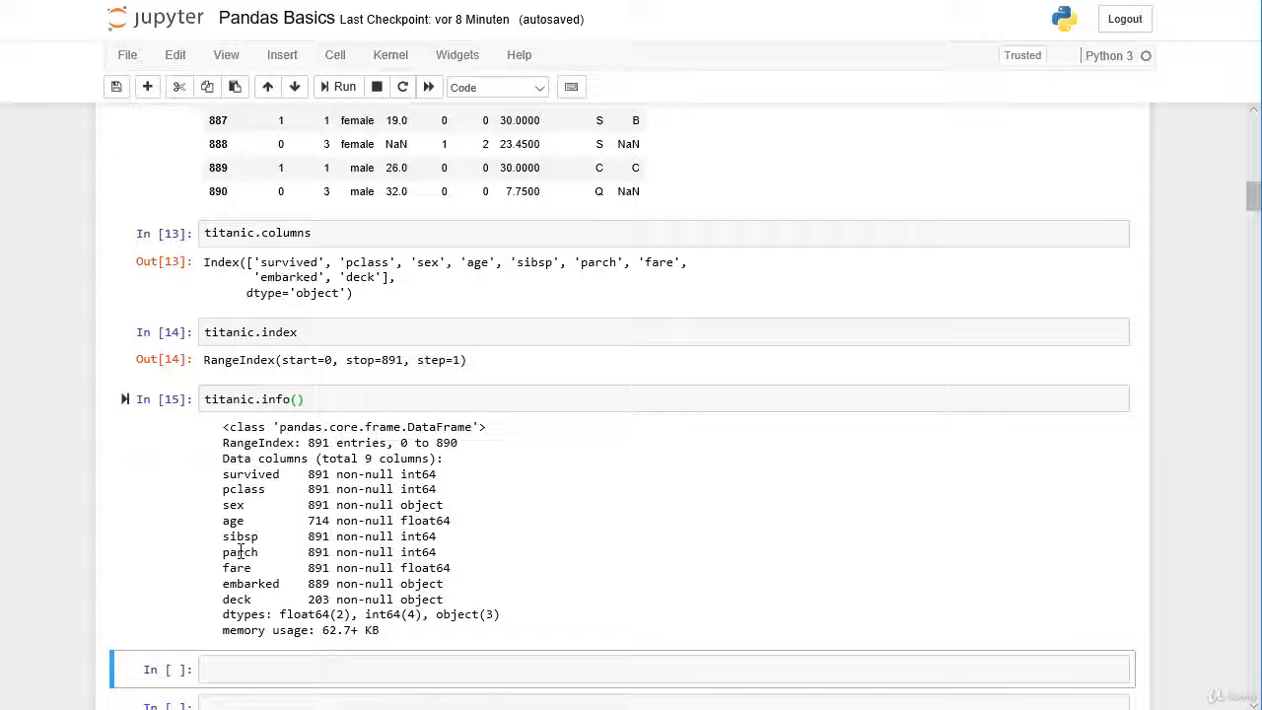
pyautogui.scroll(-3)
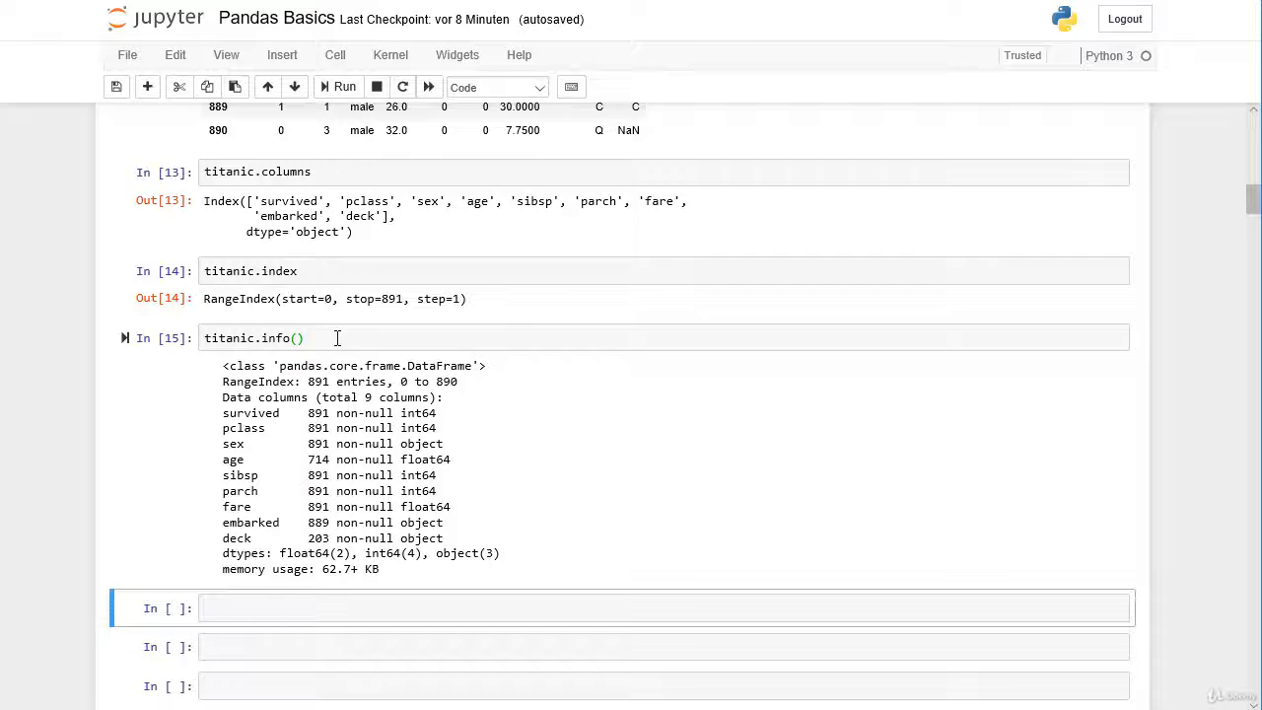
# - Run titanic.shape in the empty cell, returning (891, 9)
pyautogui.scroll(-3)
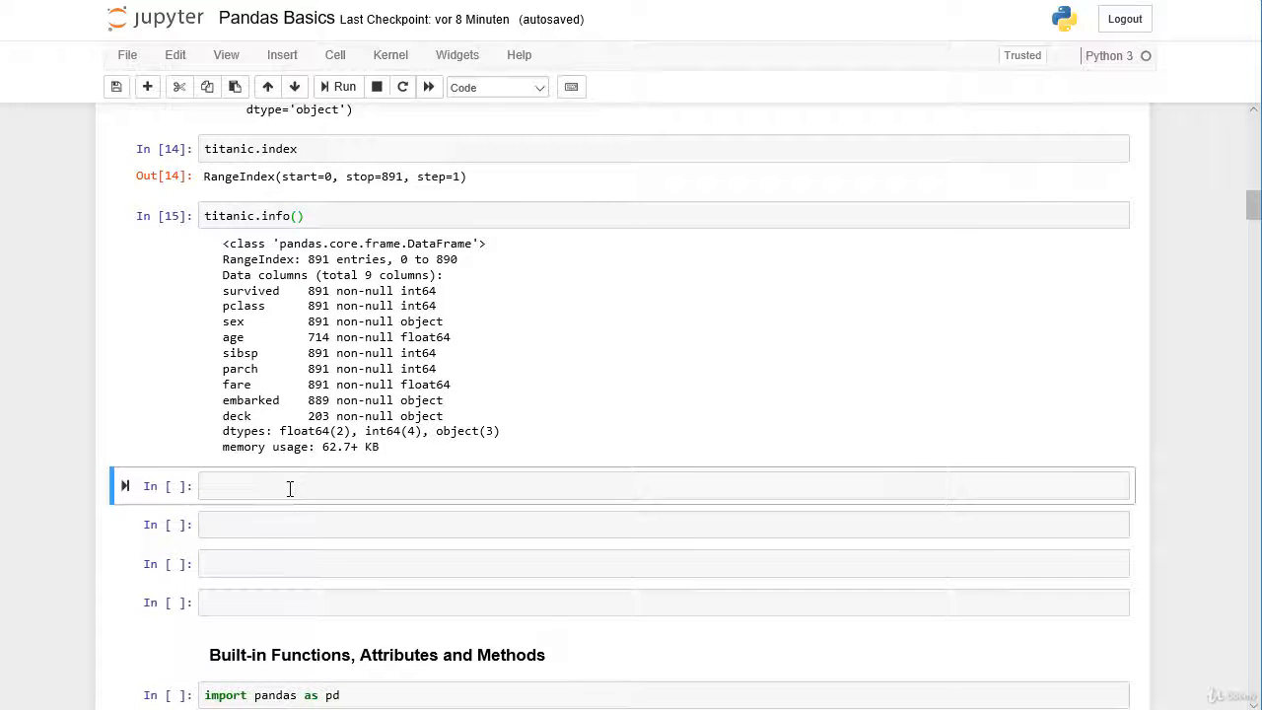
pyautogui.write('tit')
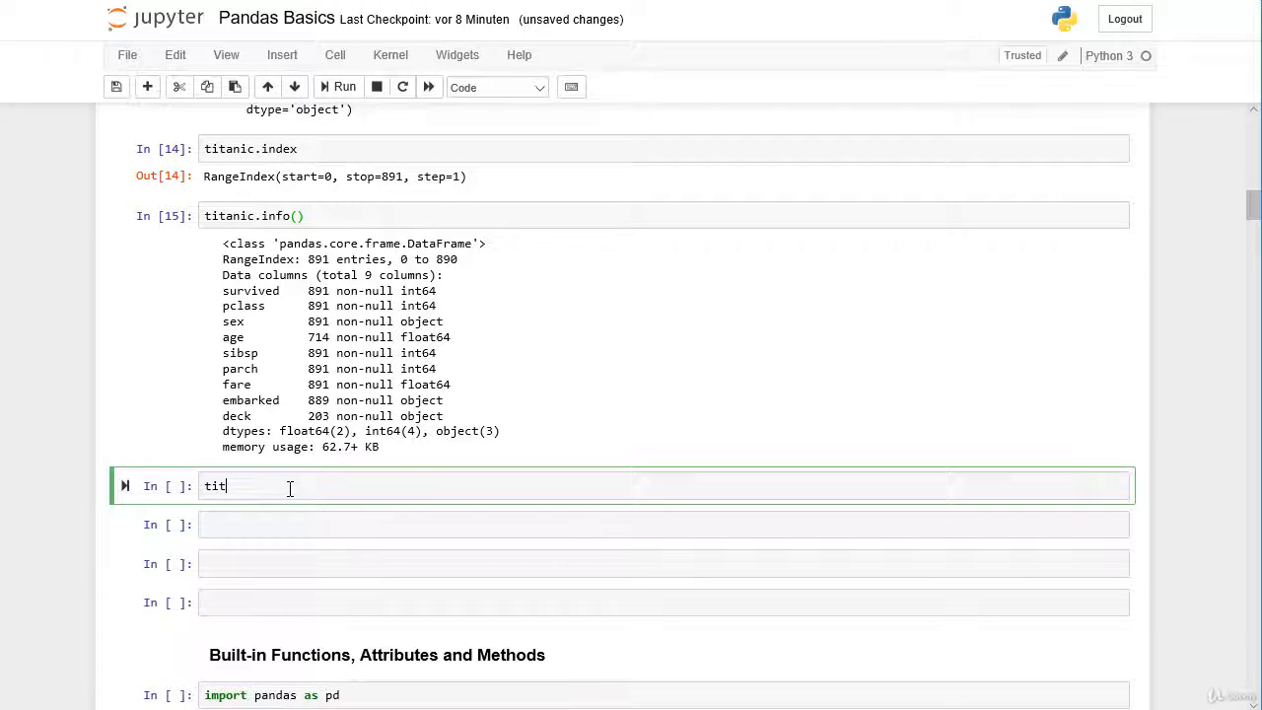
pyautogui.write('anic')
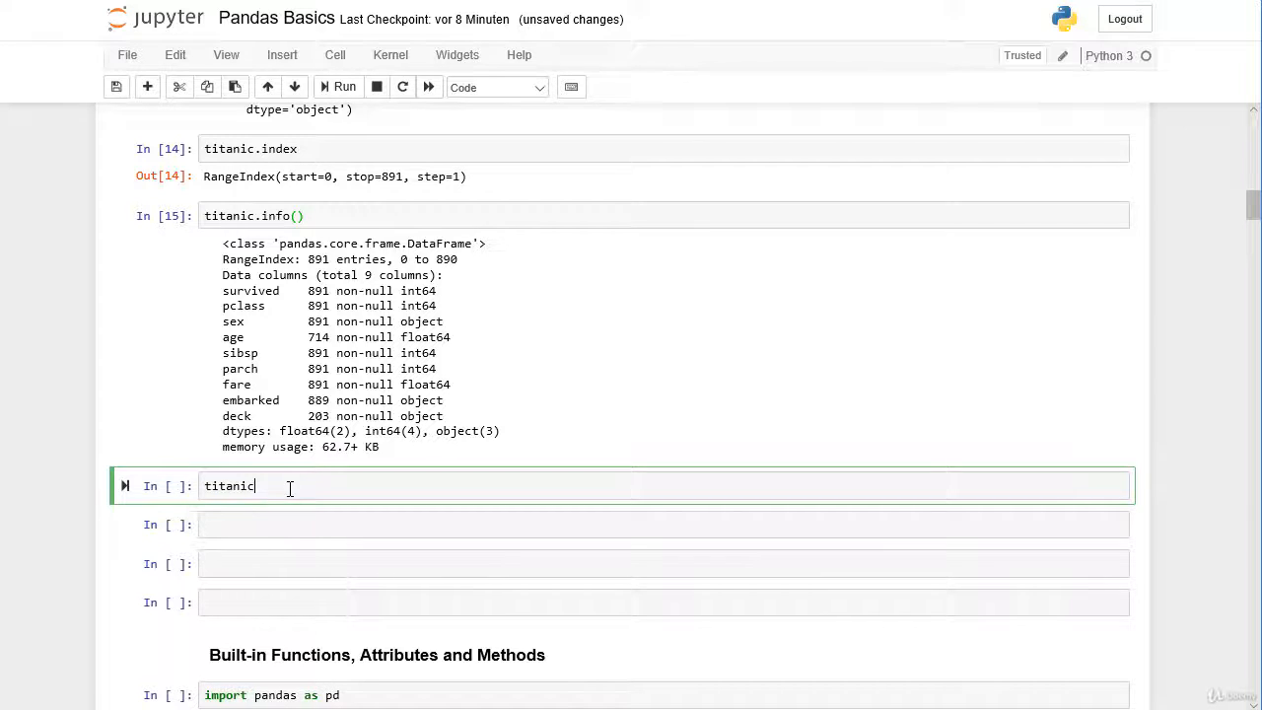
pyautogui.write('.shape')
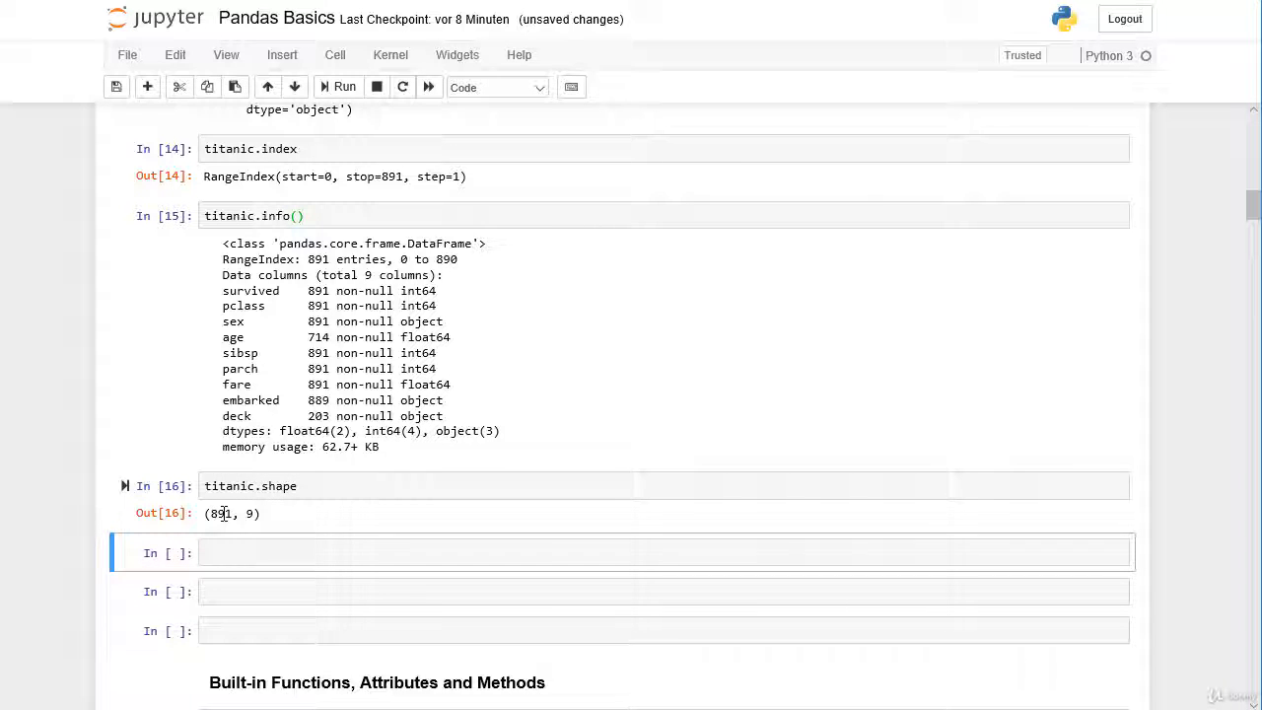
pyautogui.scroll(-3)
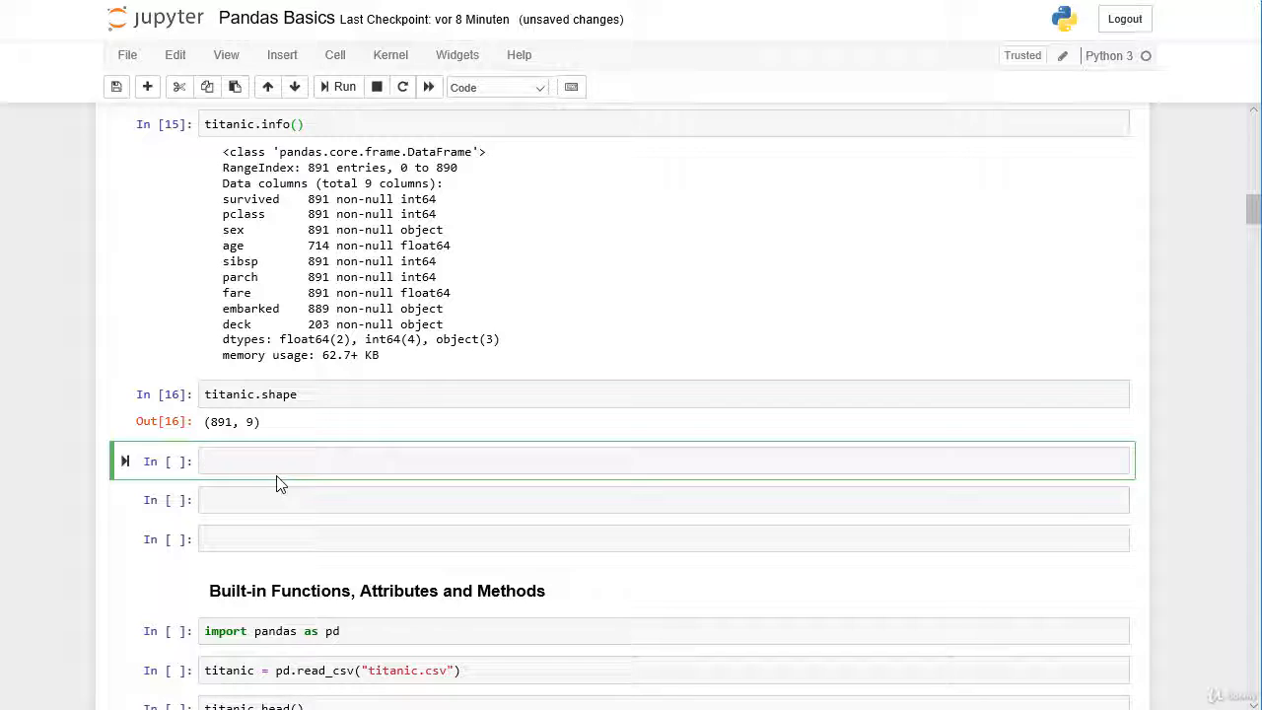
# - Run titanic.describe() and scroll through its count, mean, std, quartile and max table
pyautogui.write('titanic.describe(')
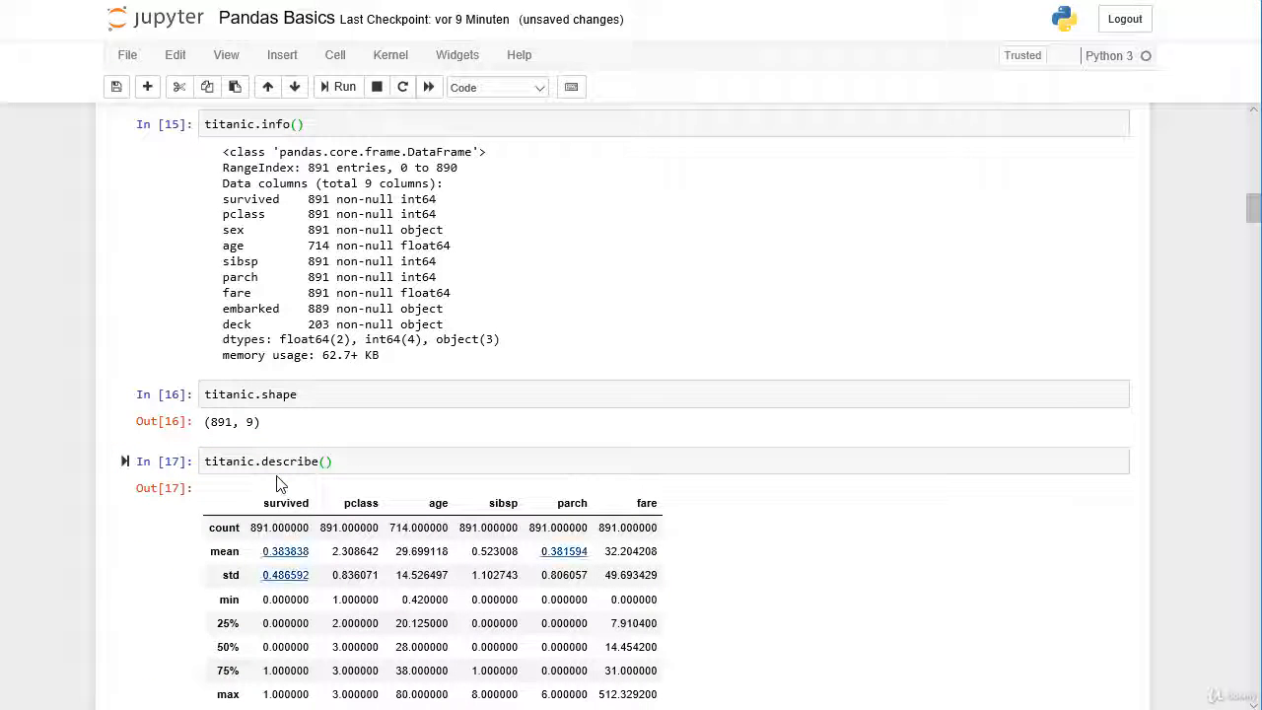
pyautogui.scroll(-3)
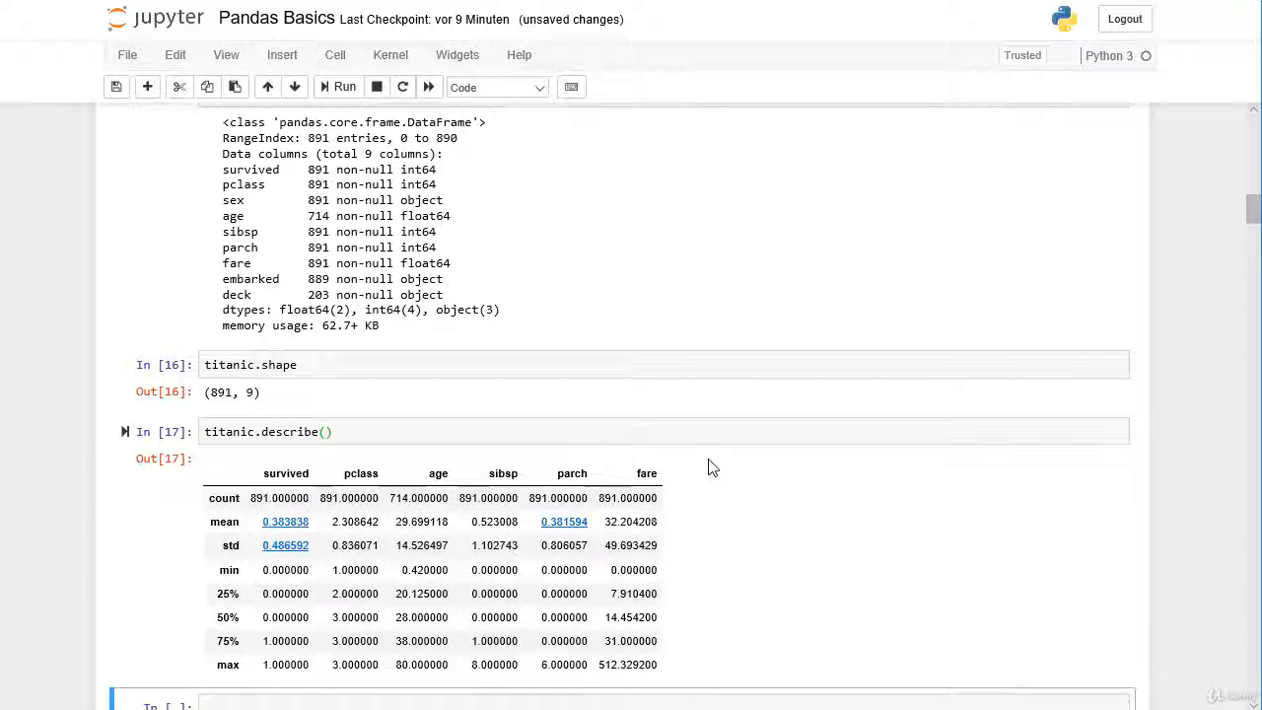
pyautogui.scroll(-3)
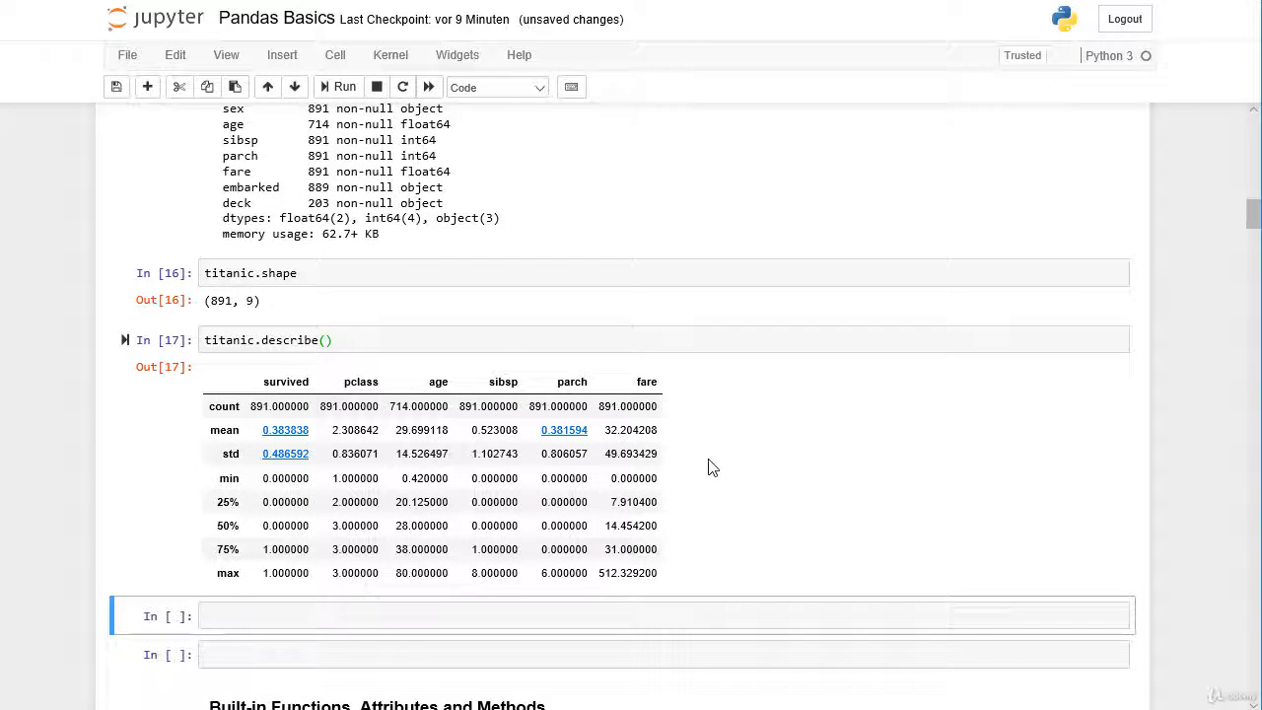
pyautogui.scroll(-3)
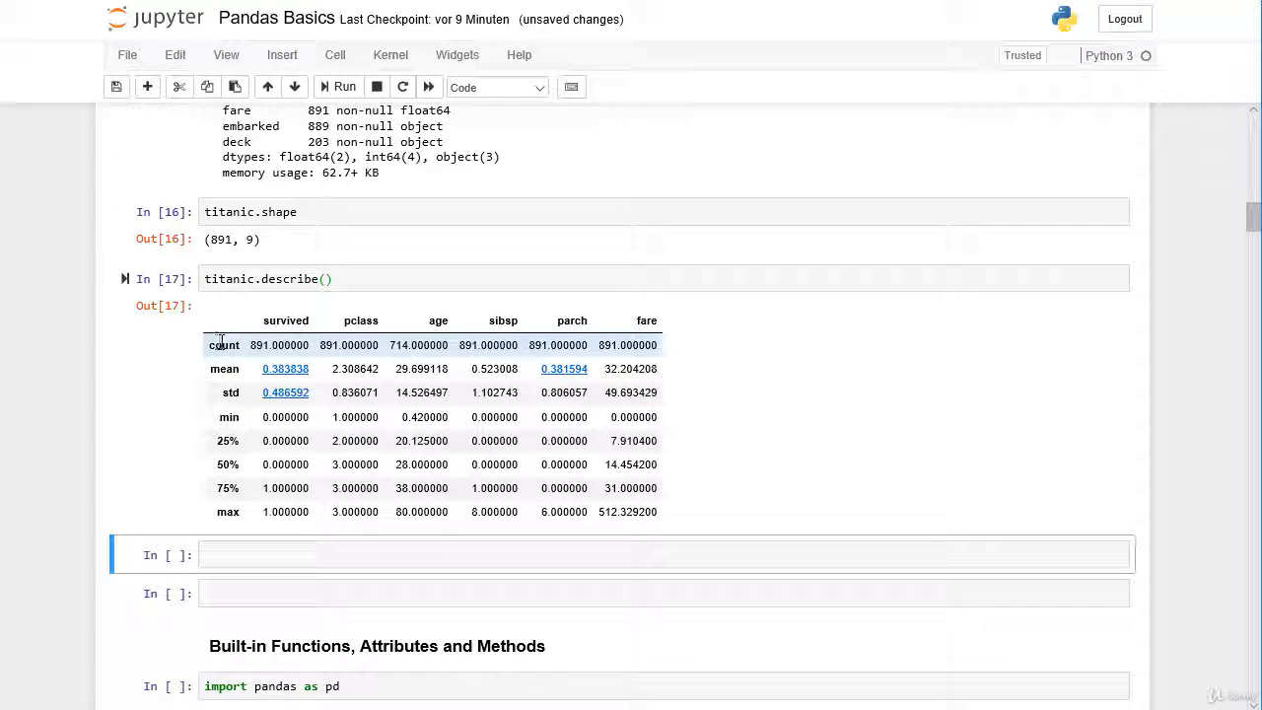
pyautogui.scroll(-3)
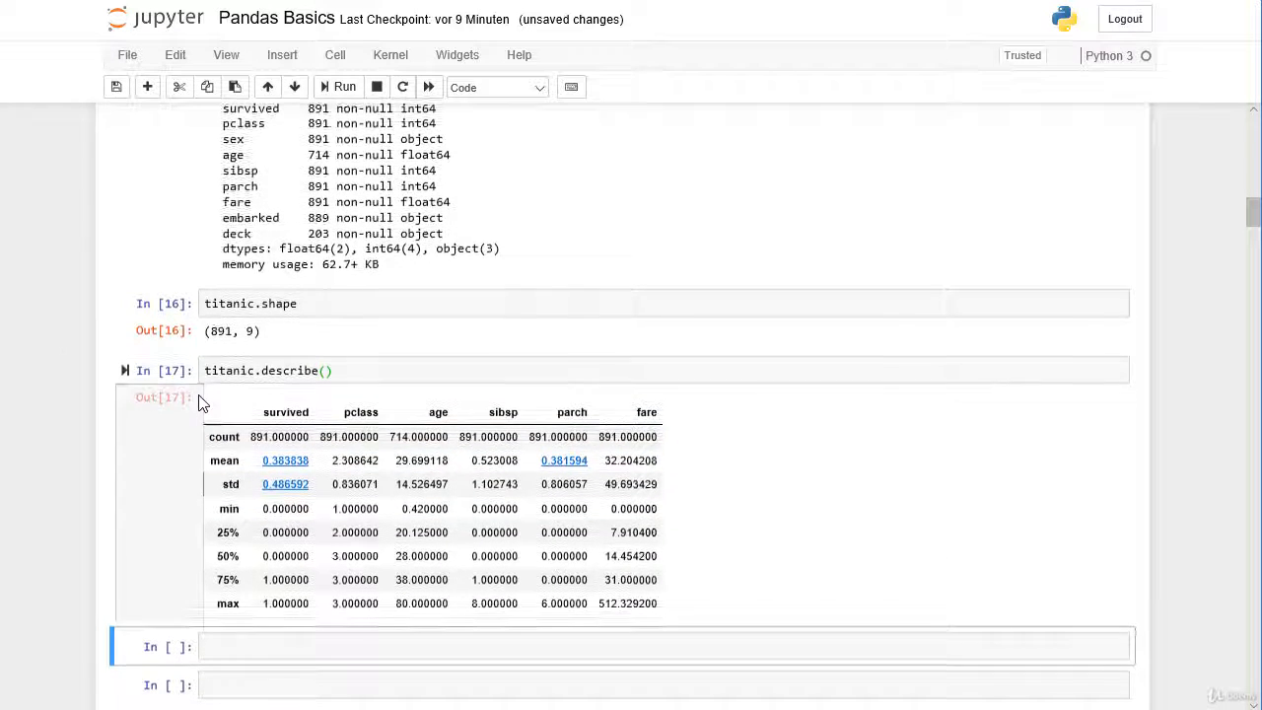
pyautogui.scroll(3)
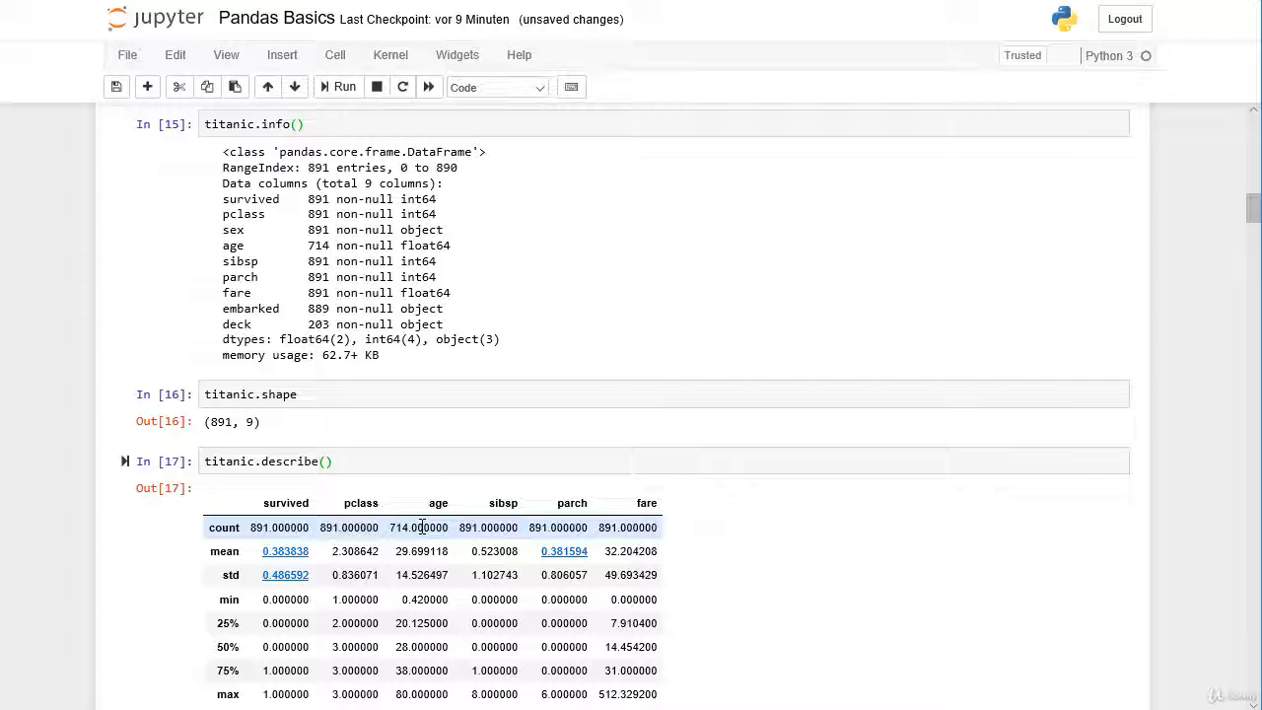
pyautogui.scroll(-3)
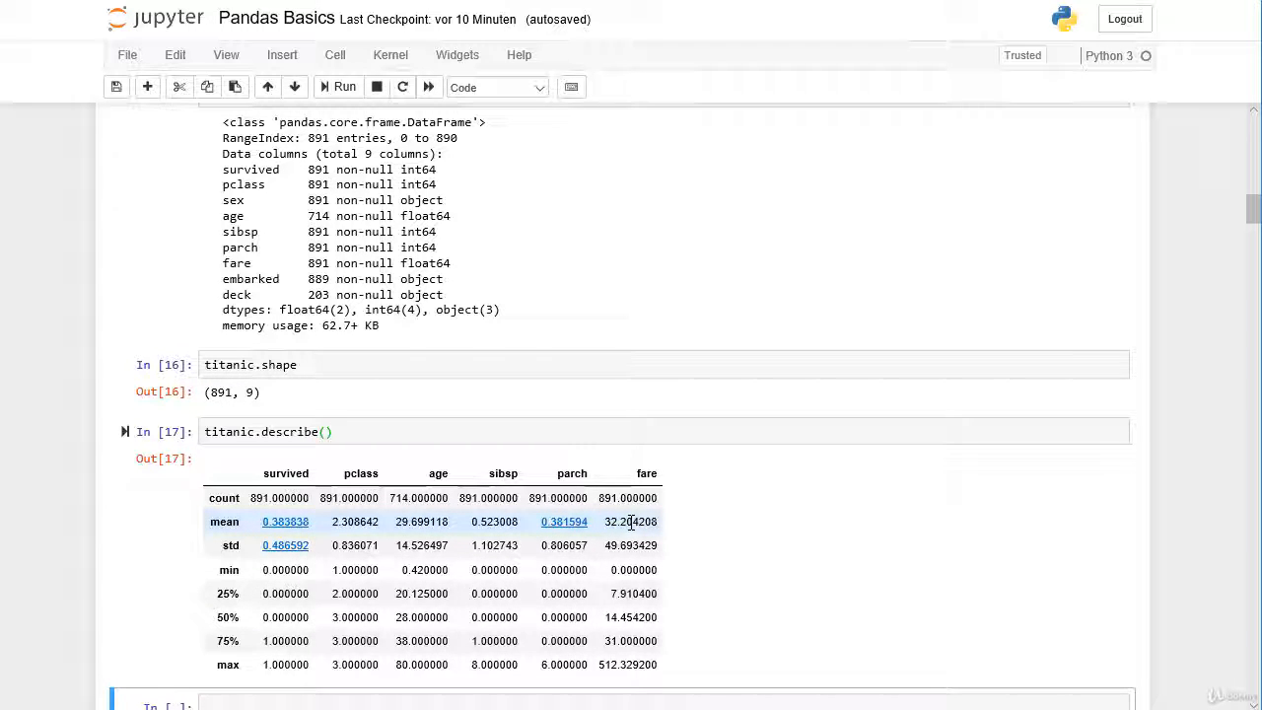
pyautogui.scroll(-3)
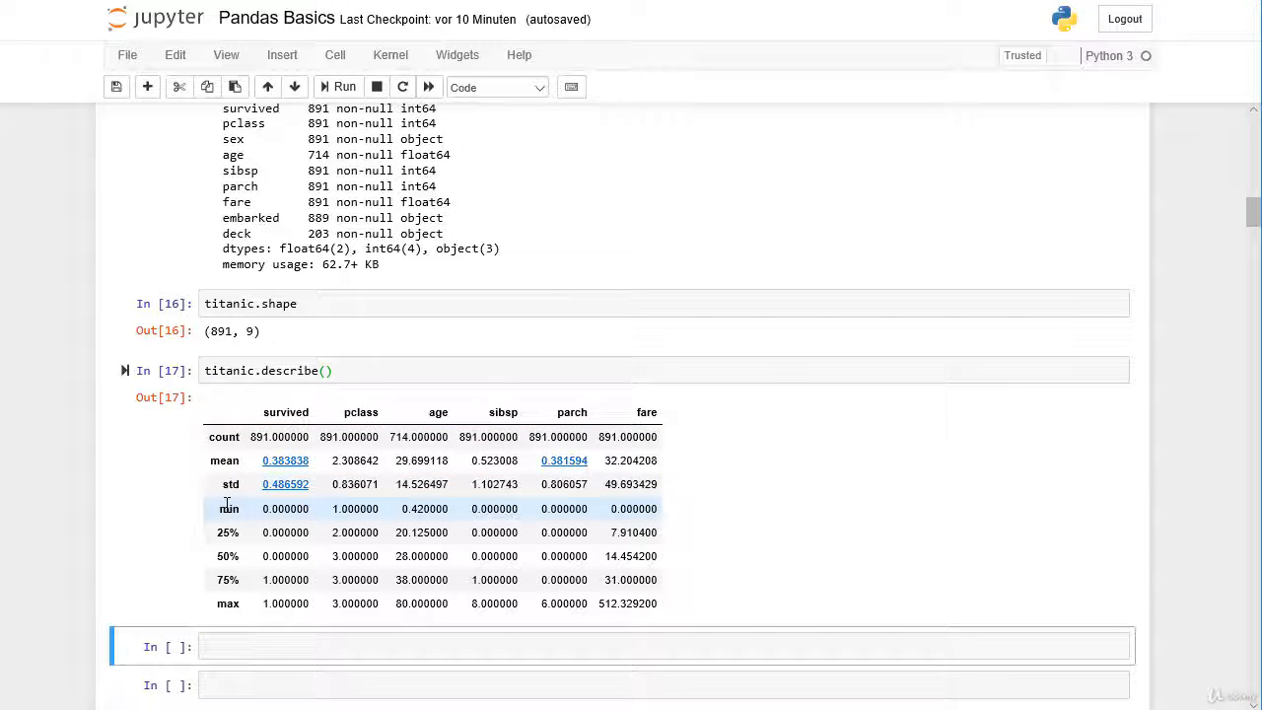
pyautogui.moveTo(426, 508)
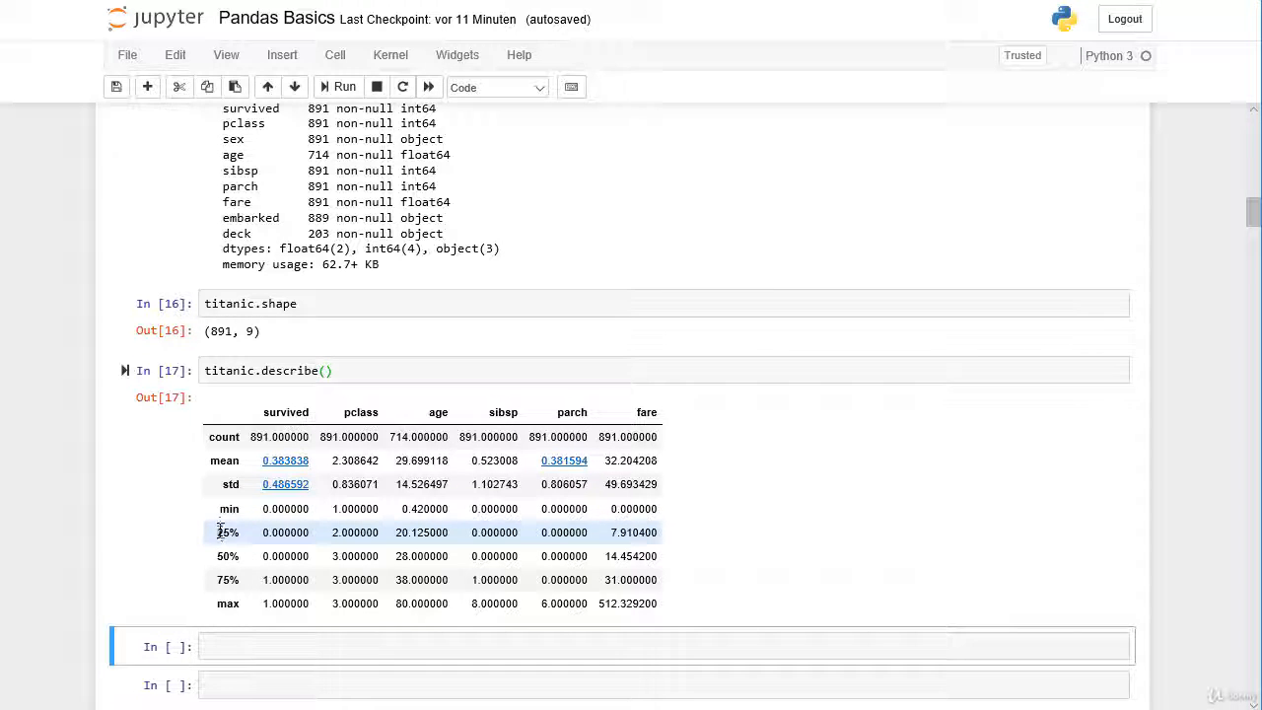
pyautogui.scroll(-3)
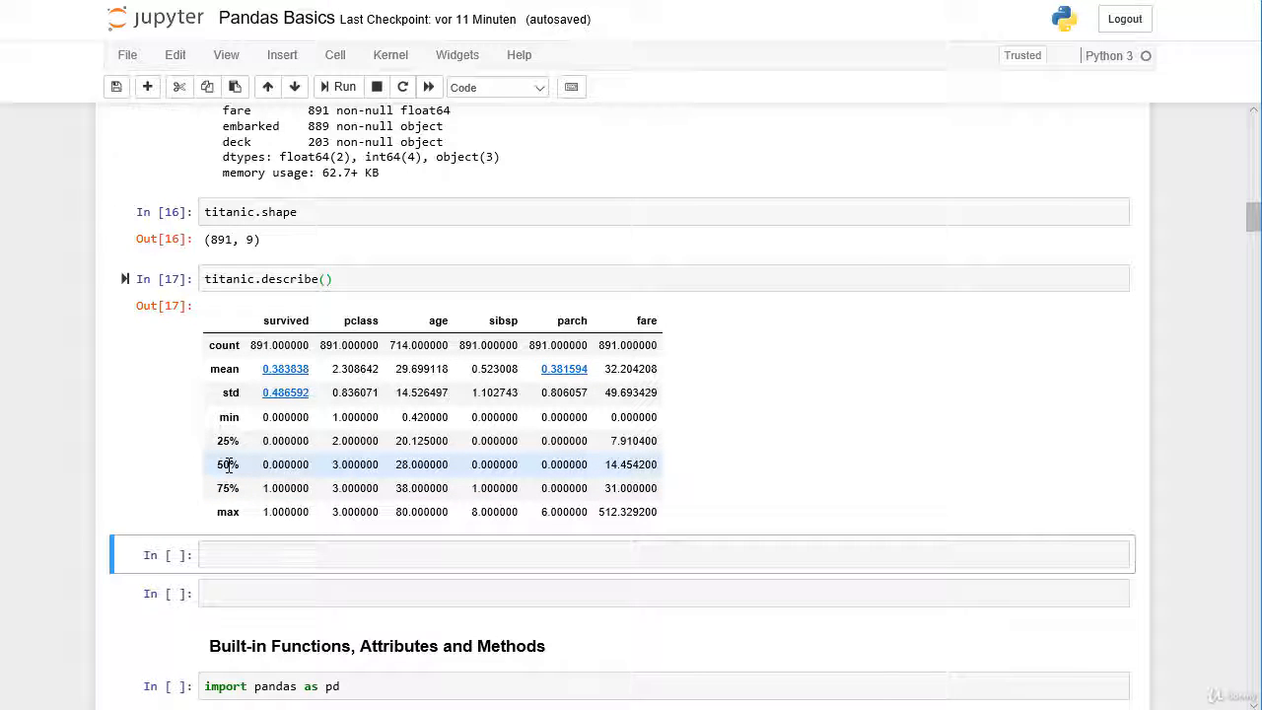
pyautogui.scroll(-3)
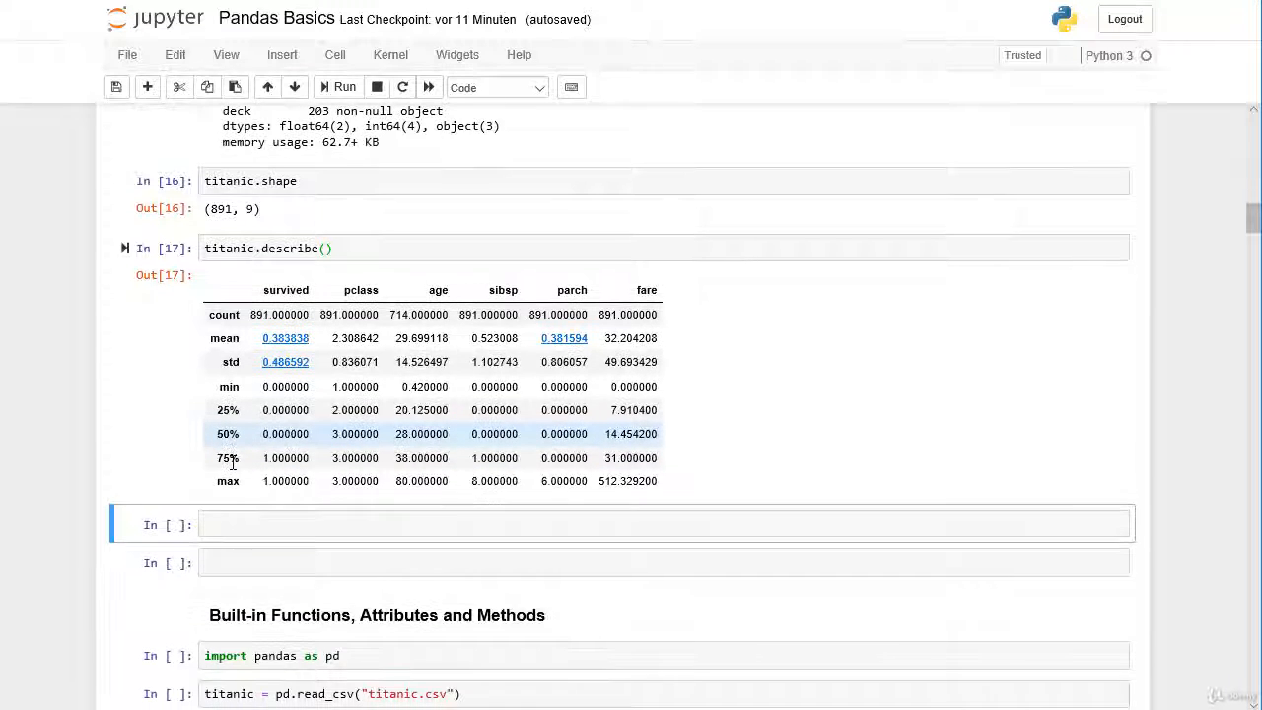